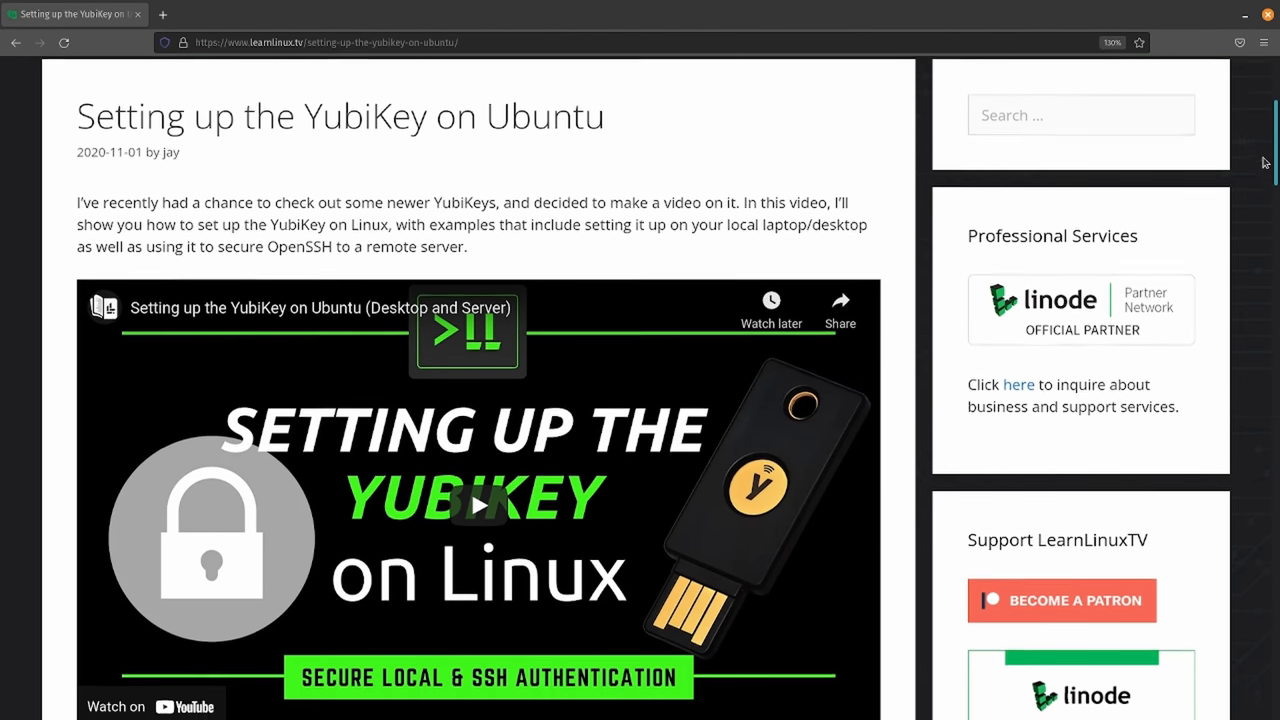
- Check the installed OpenSSH version with ssh -V, which reports 8.4p1
scroll(down, 3)
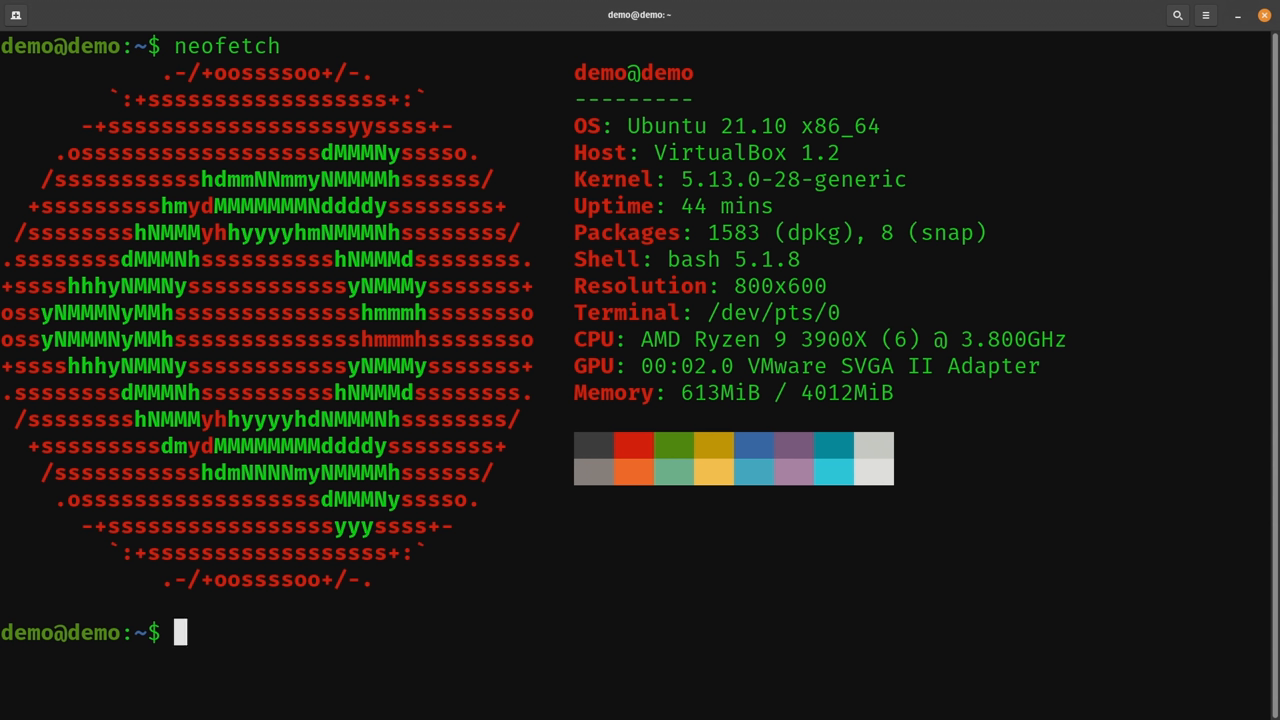
mouse_move(478, 597)
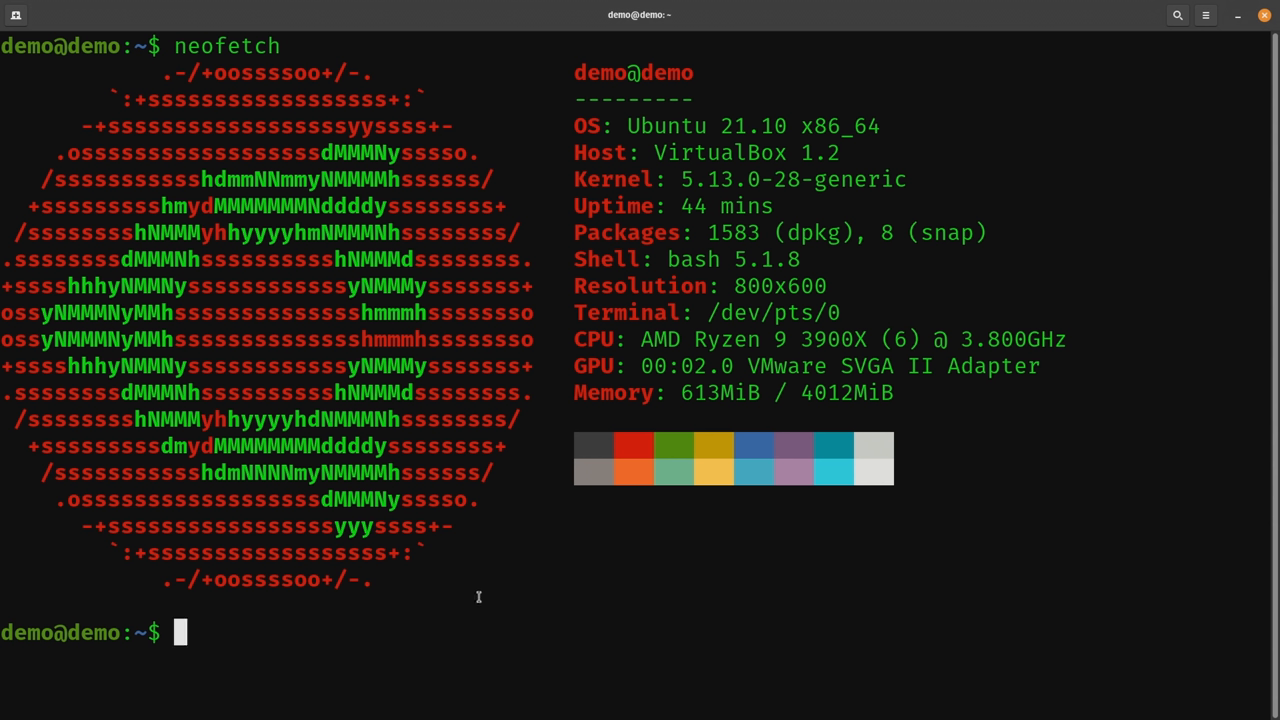
text(ssh)
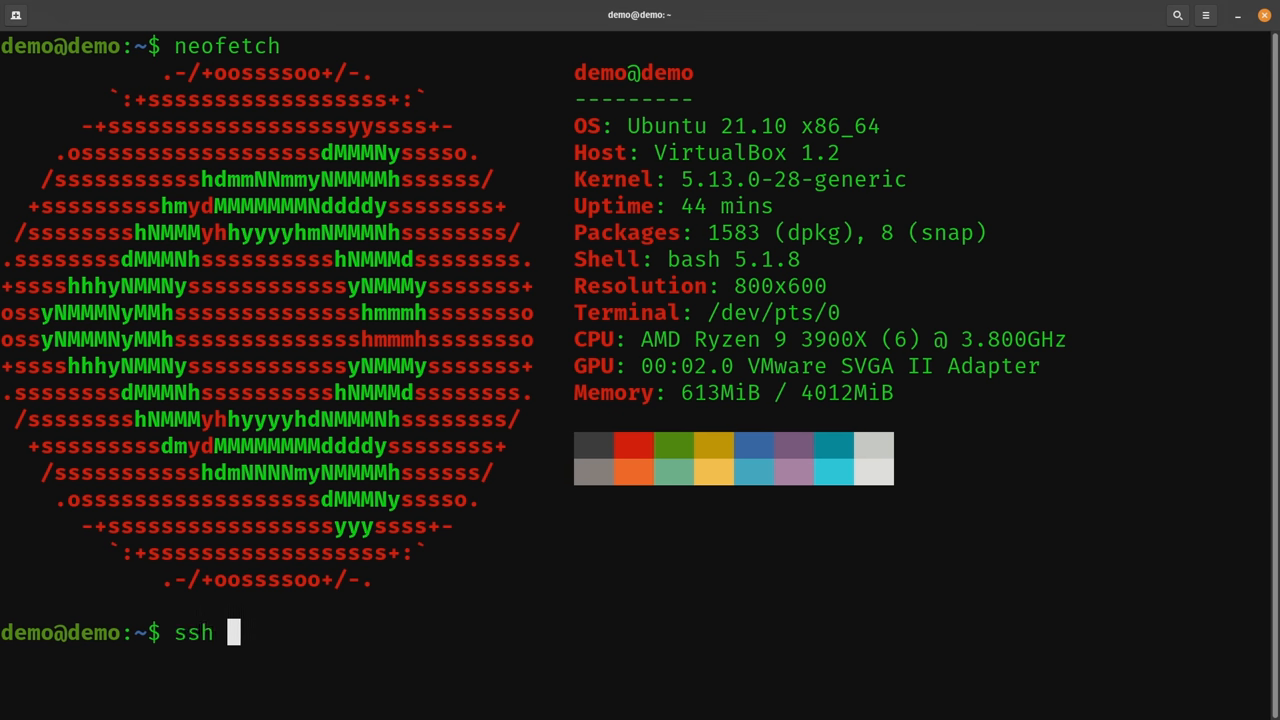
text(-V)
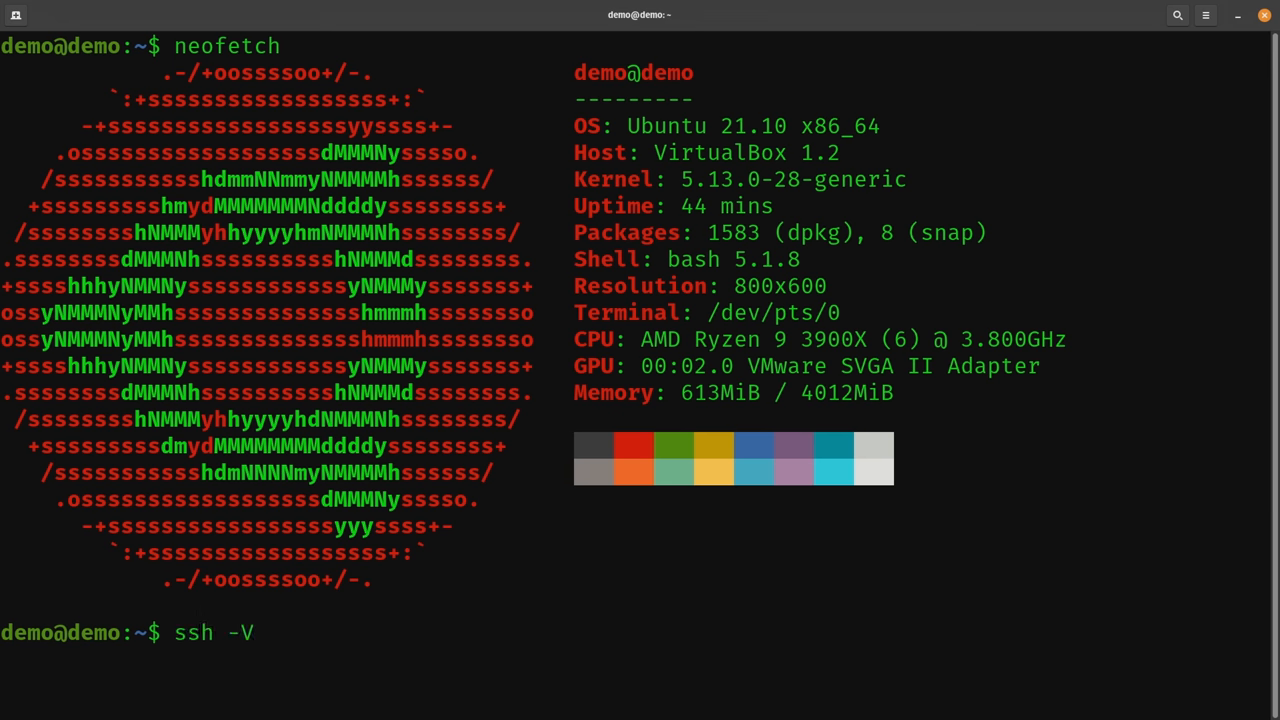
key(Return)
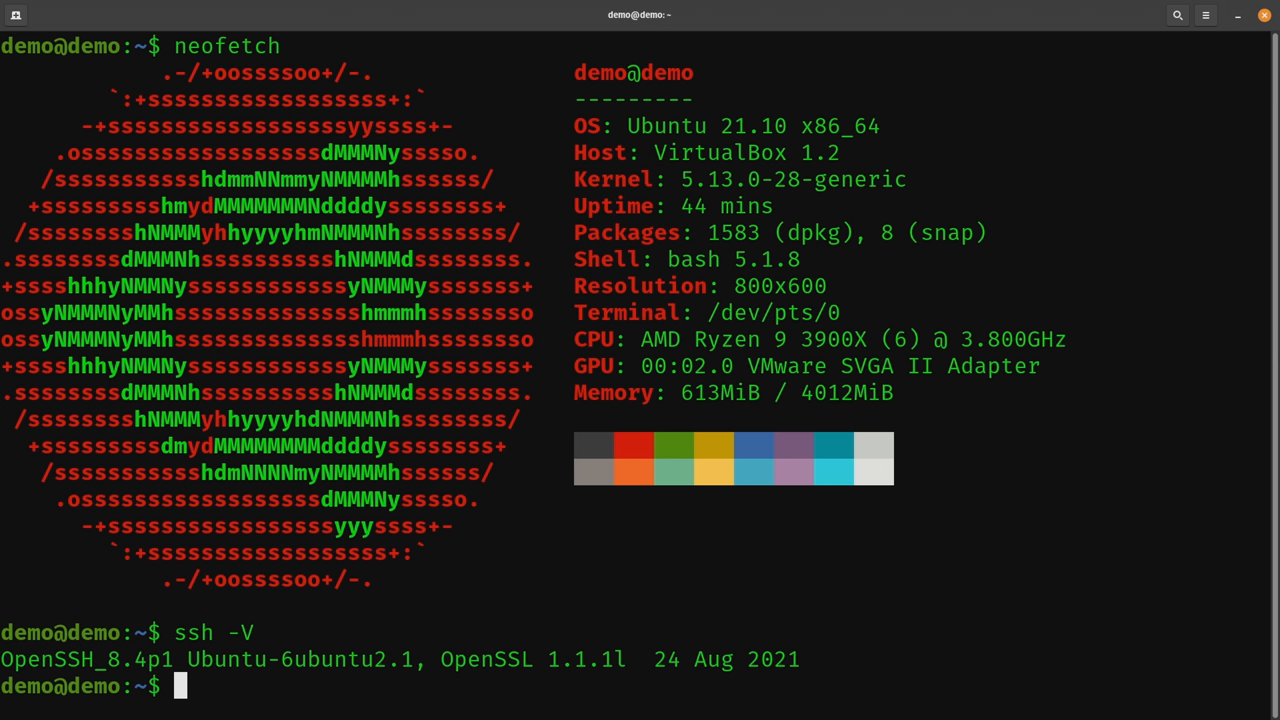
- Connect to demoserver as root over SSH, reaching the password prompt
text(ssh root@demoserver)
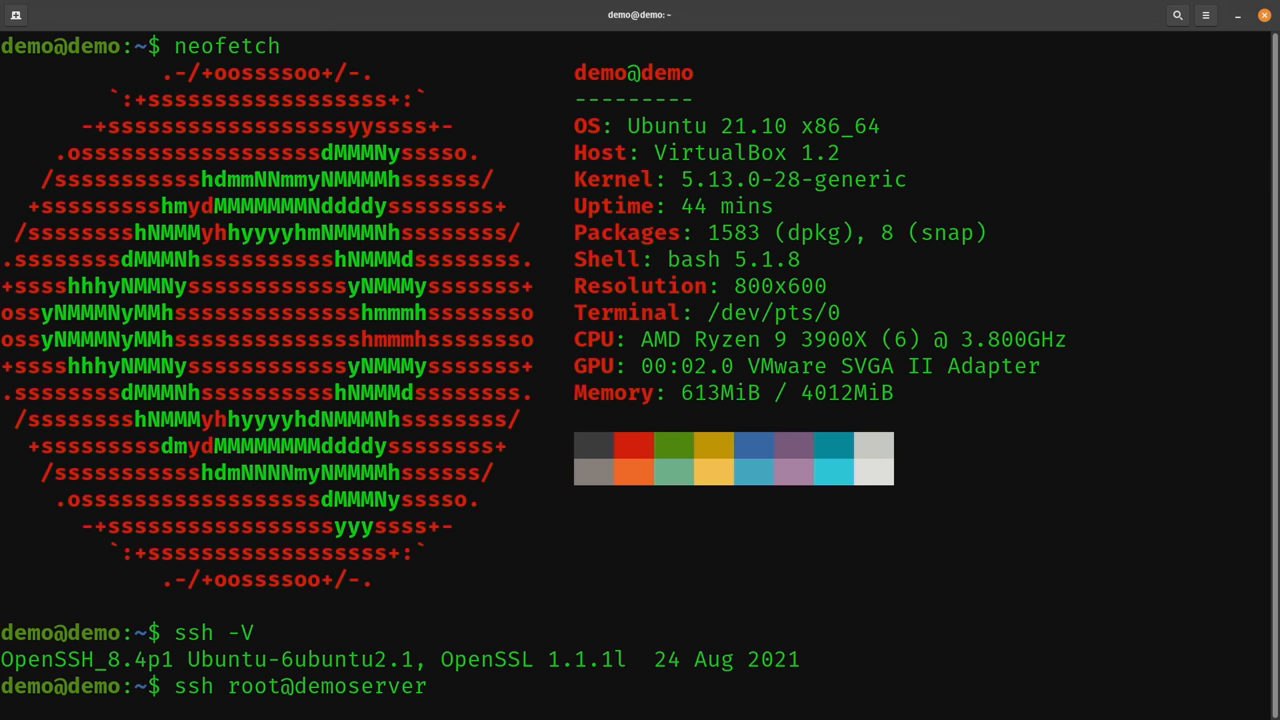
key(Return)
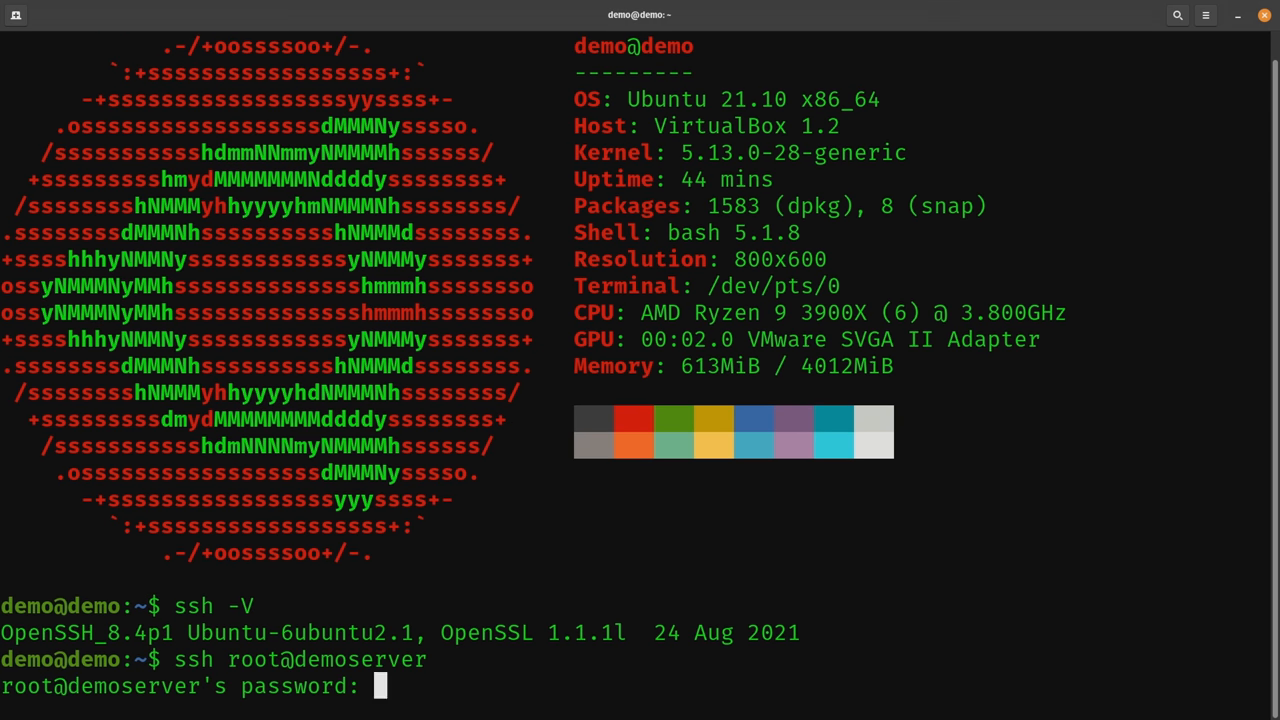
key(Return)
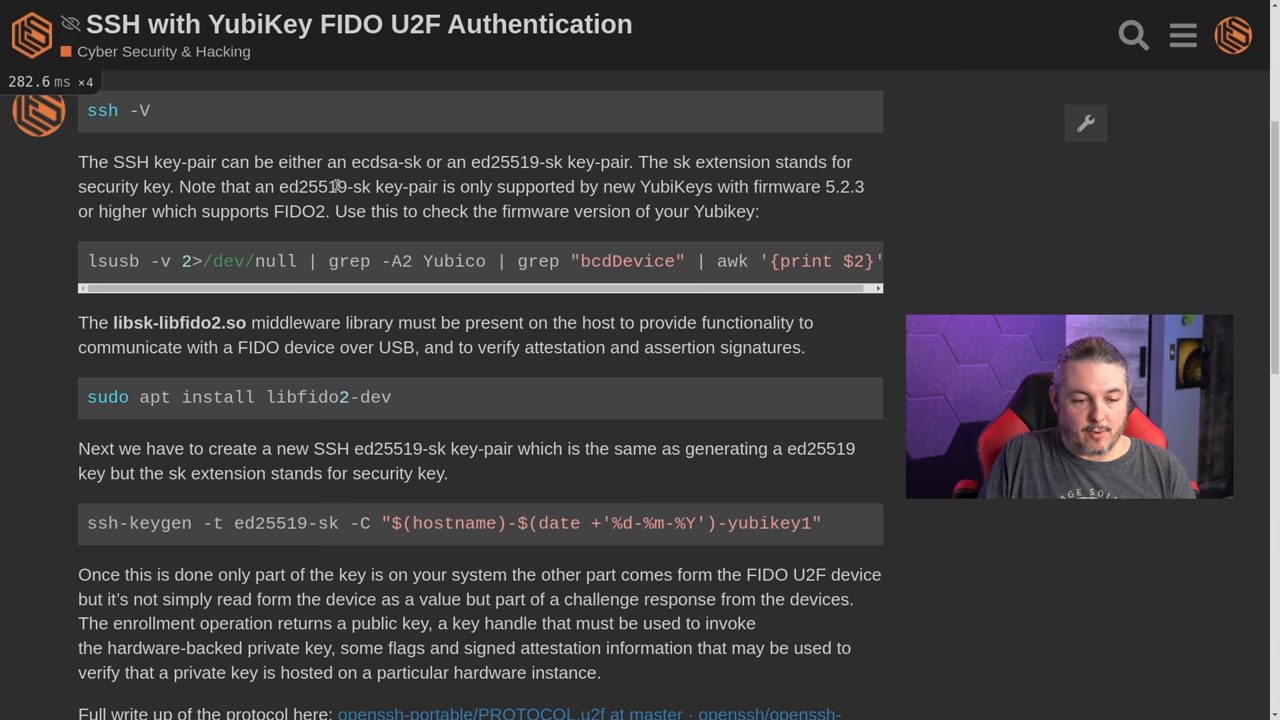
- Highlight the lsusb YubiKey firmware-check command in the forum post
double_click(299, 211)
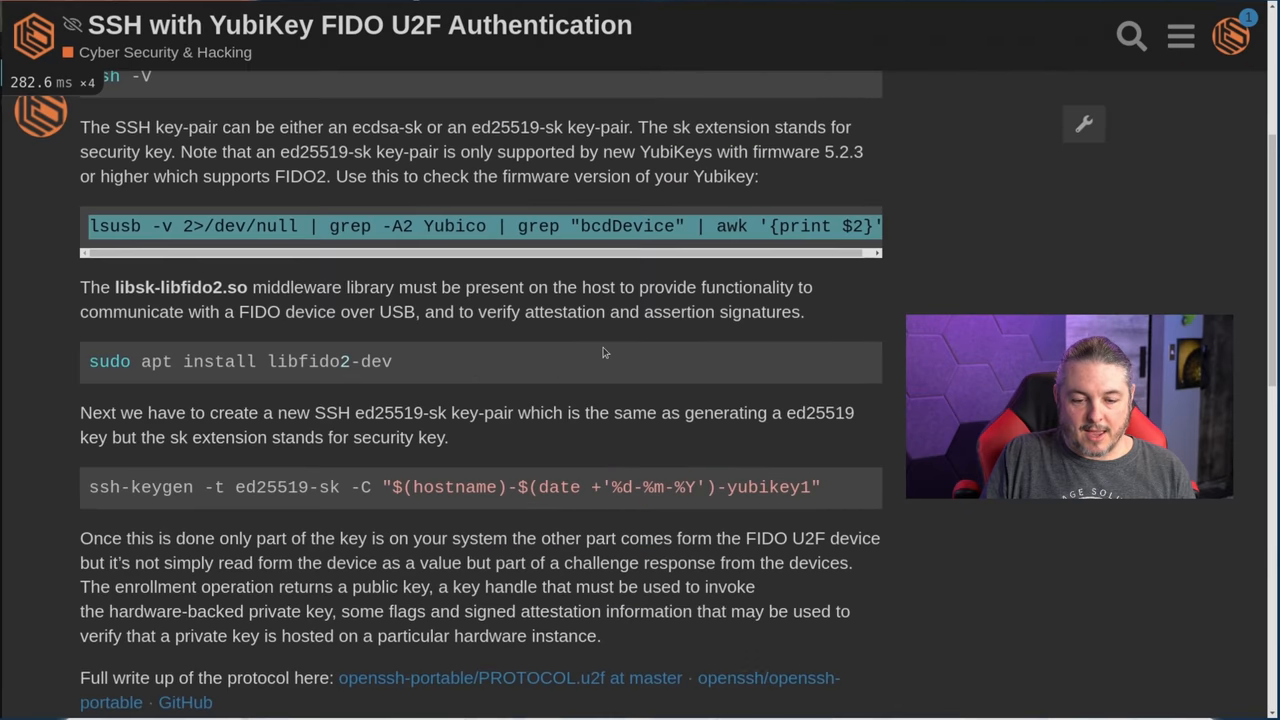
scroll(down, 3)
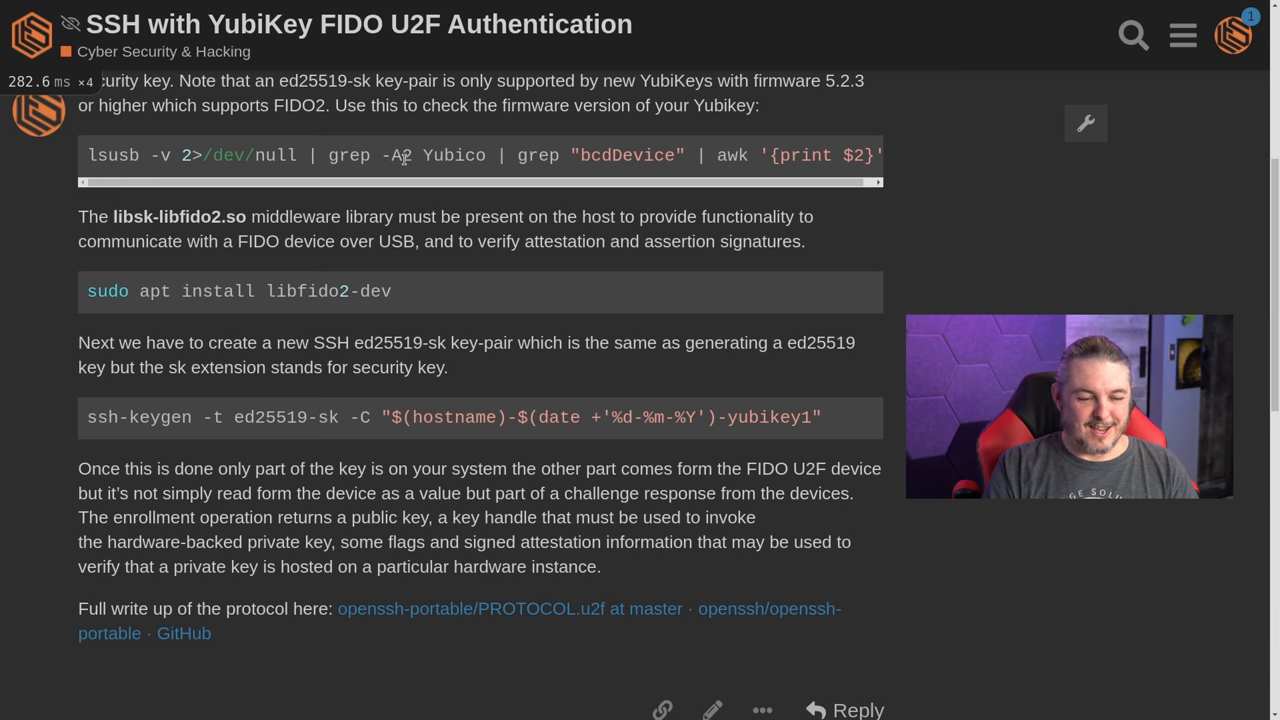
mouse_move(349, 309)
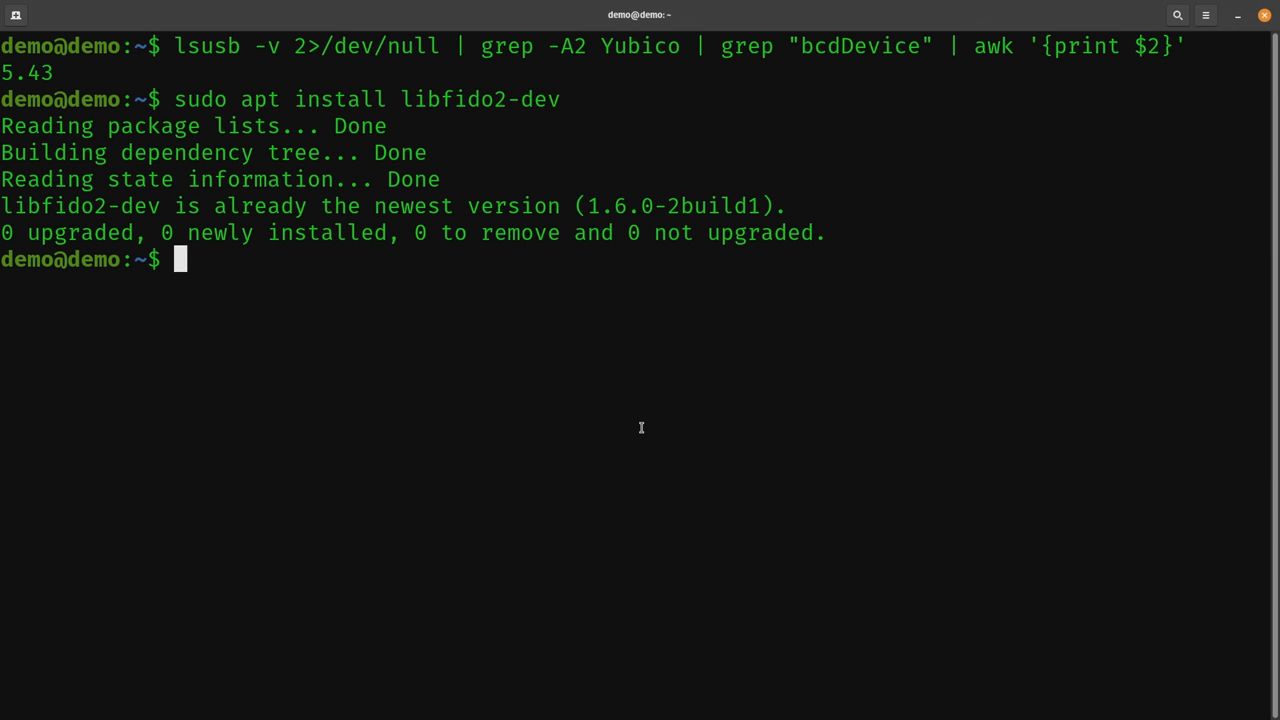
- Enter the ssh-keygen command for an ed25519-sk key with a hostname-date-yubikey comment
text(ssh-keygen -t ed25519-sk -C "$(hostname)-$(date +'%d-%m-%Y')-yubikey")
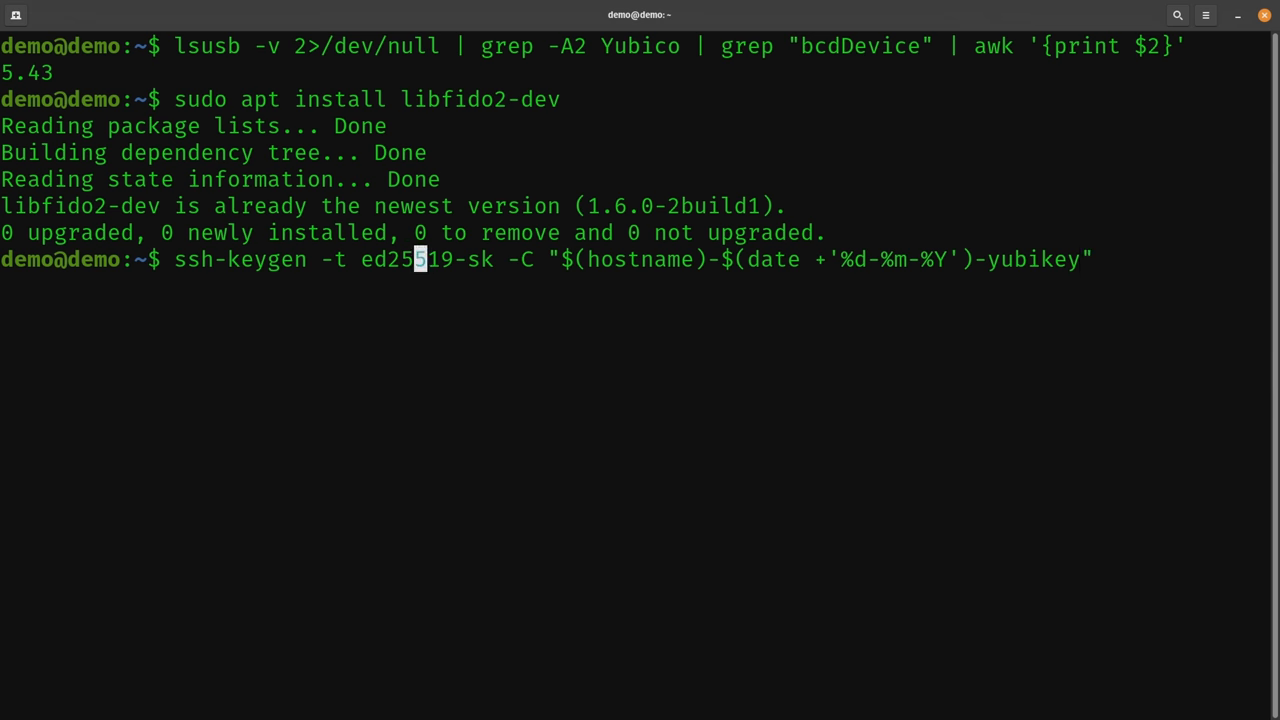
key(BackSpace)
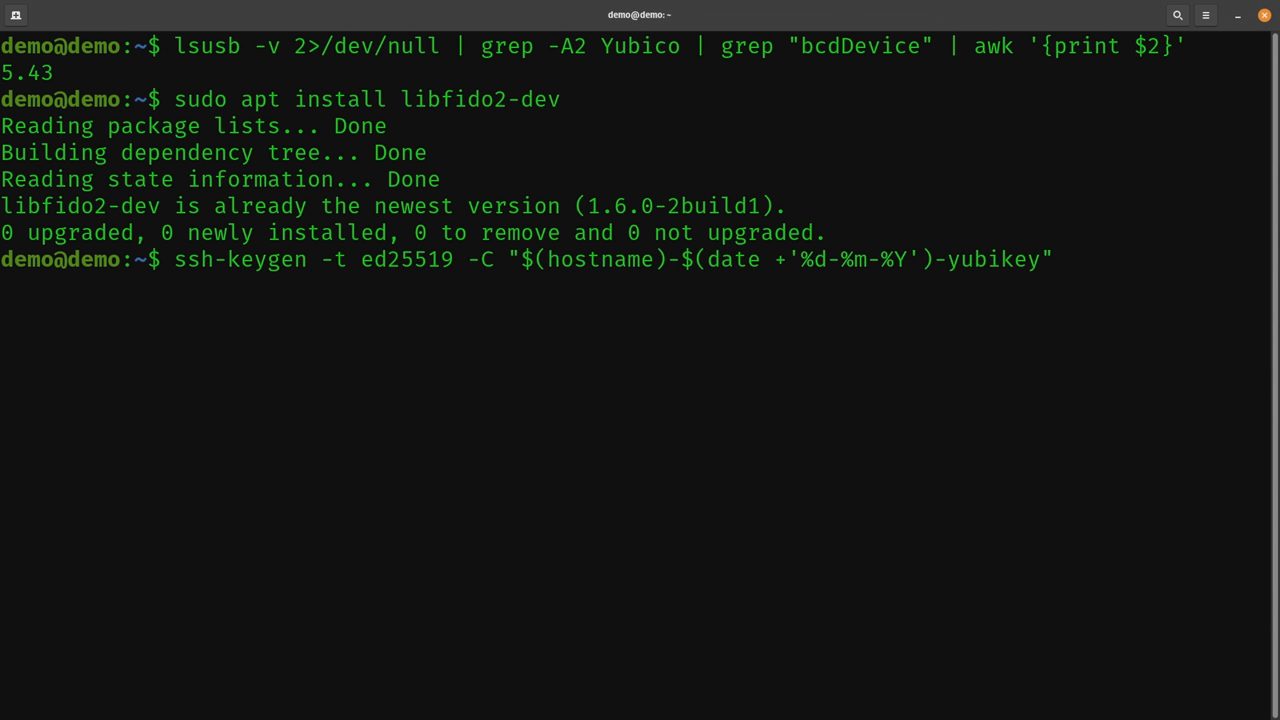
text(-sk)
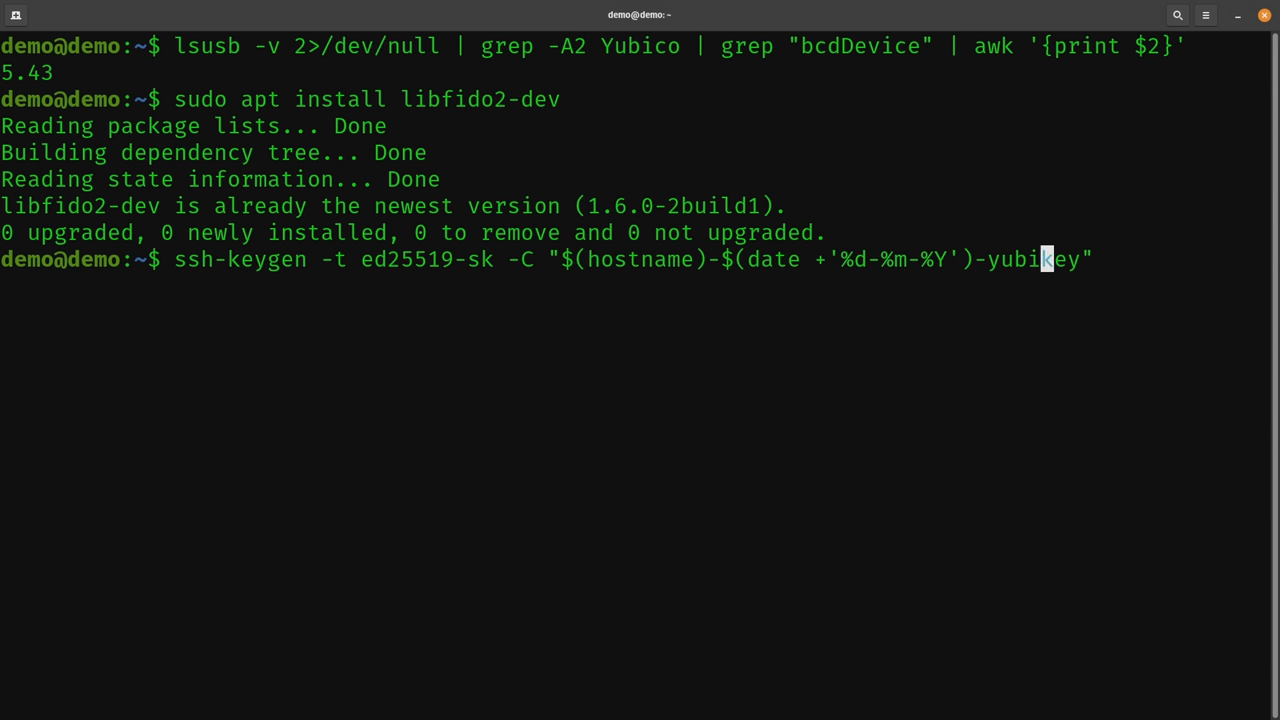
- Correct the misspelled comment ending so it reads yubikey
key(BackSpace)
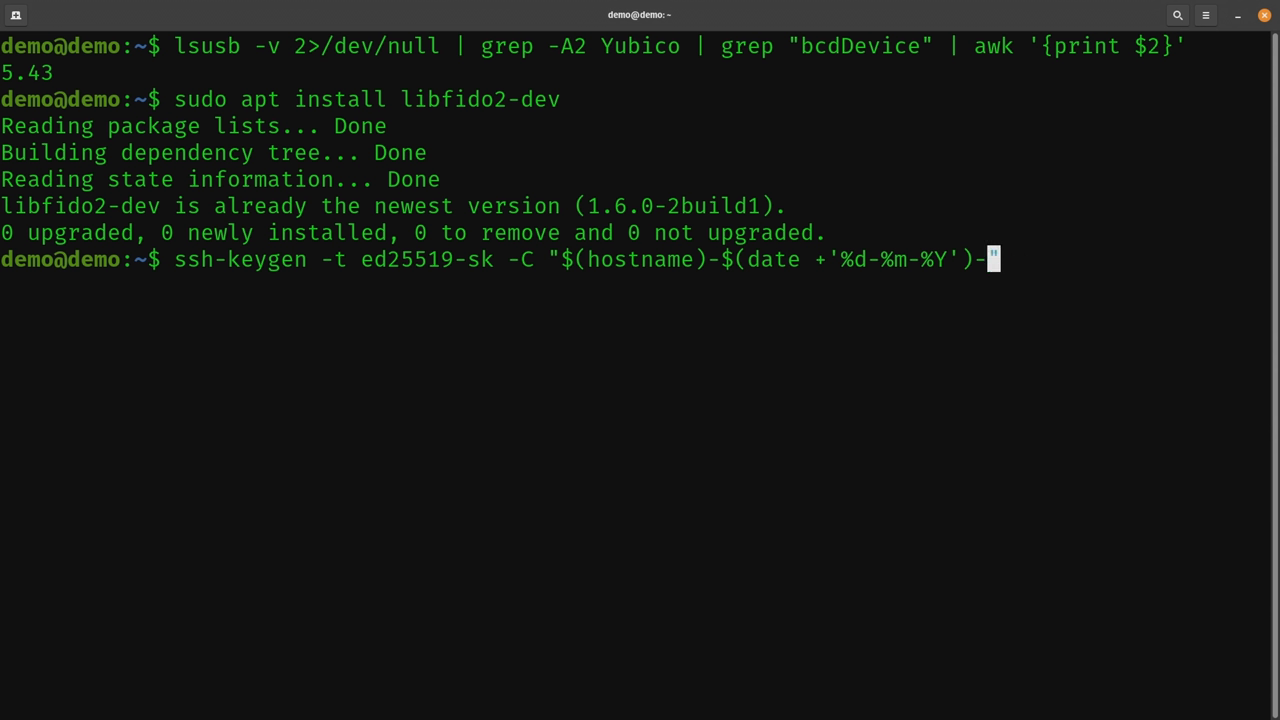
text(you)
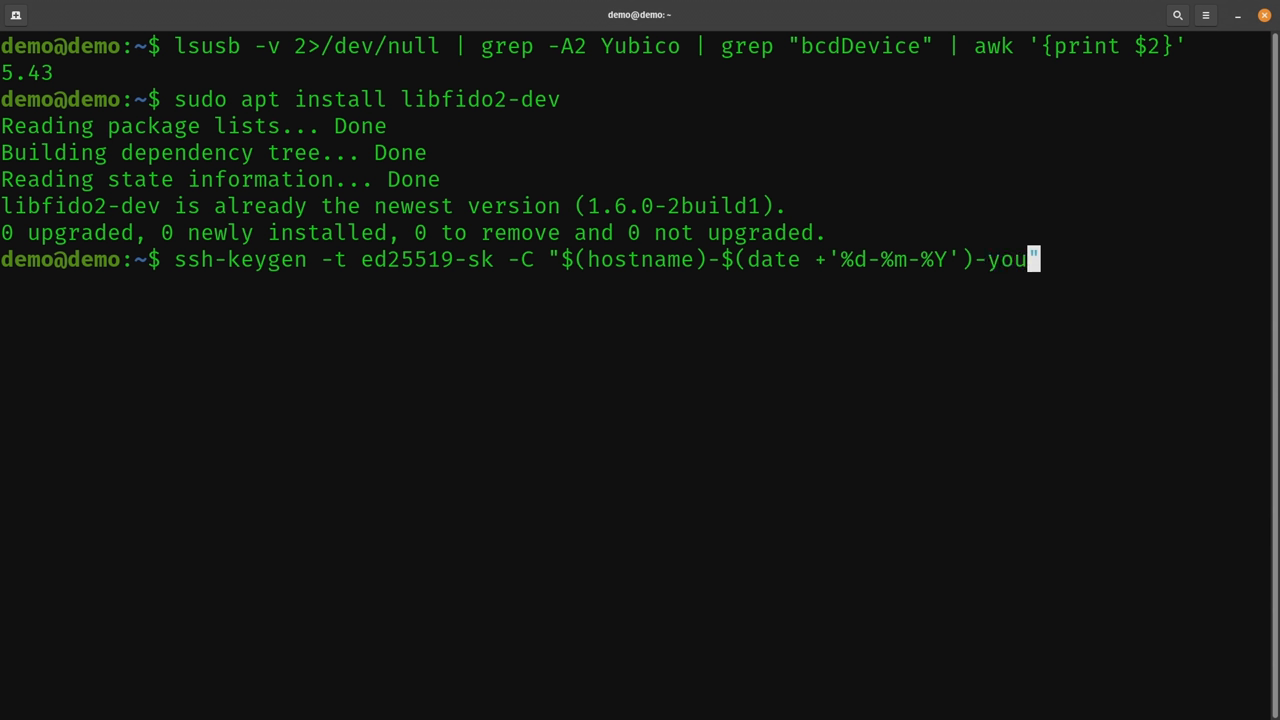
text(ke)
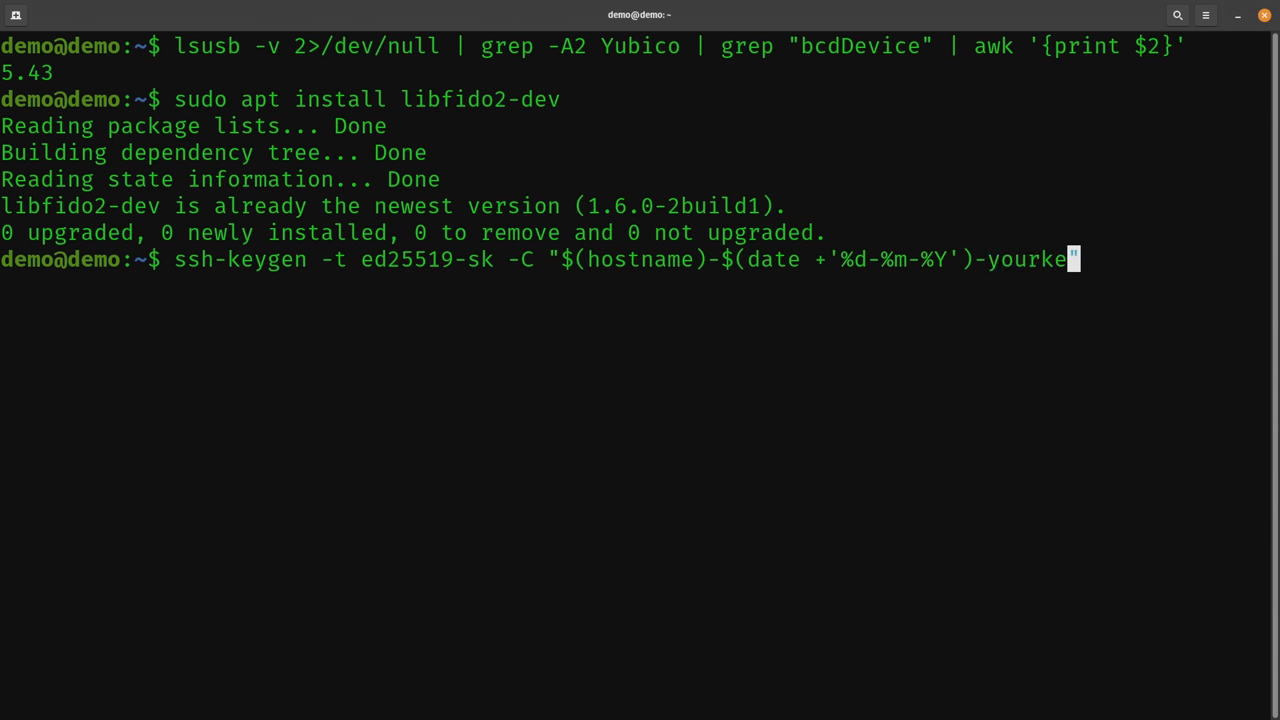
key(BackSpace)
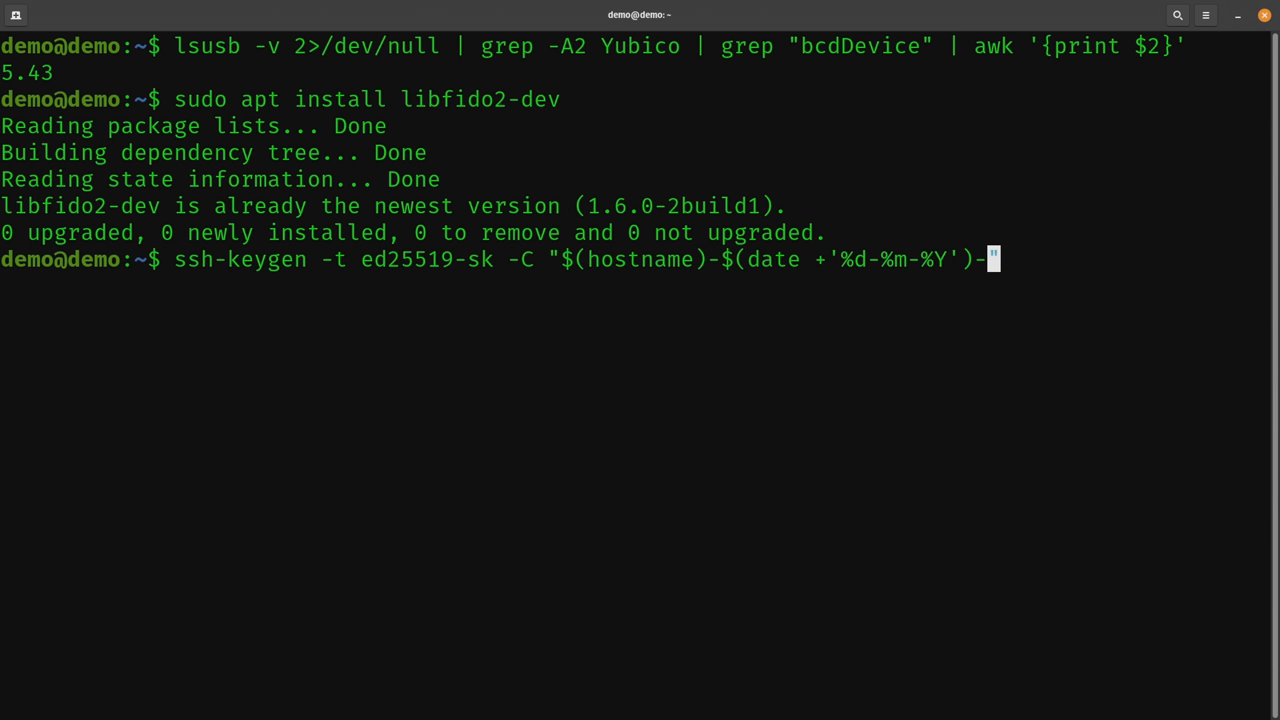
text(yuki)
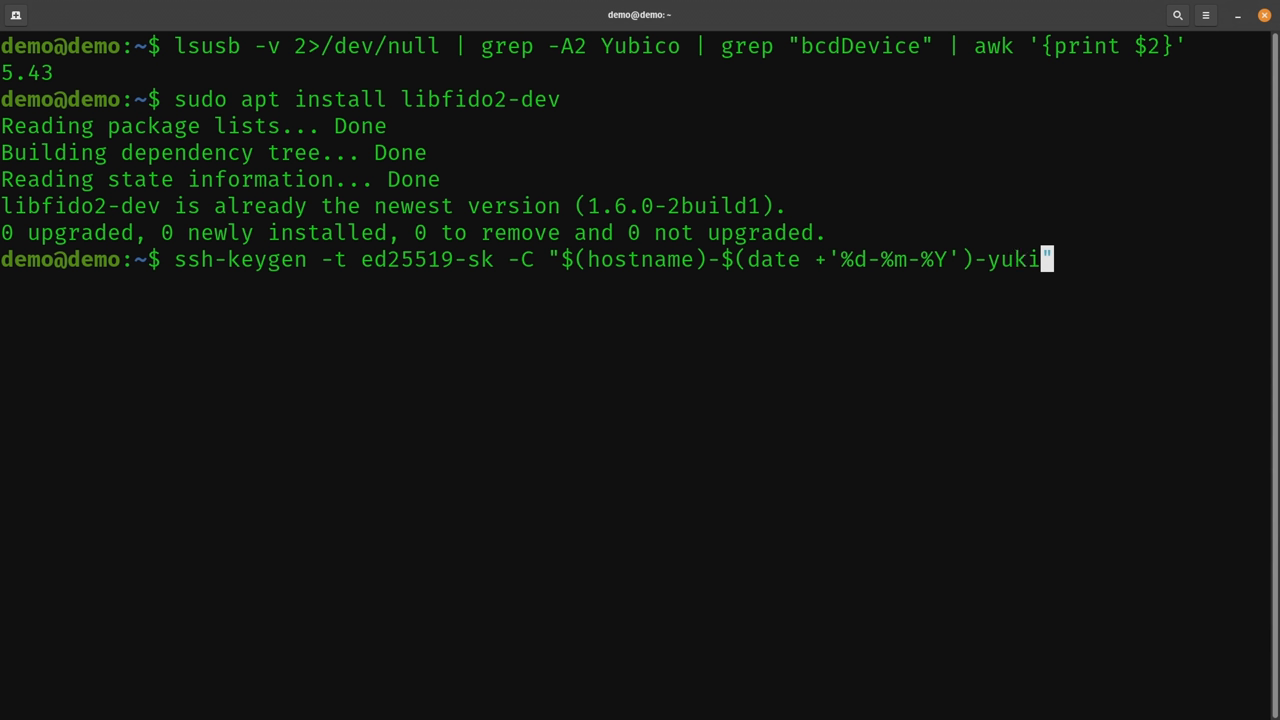
text(ey2)
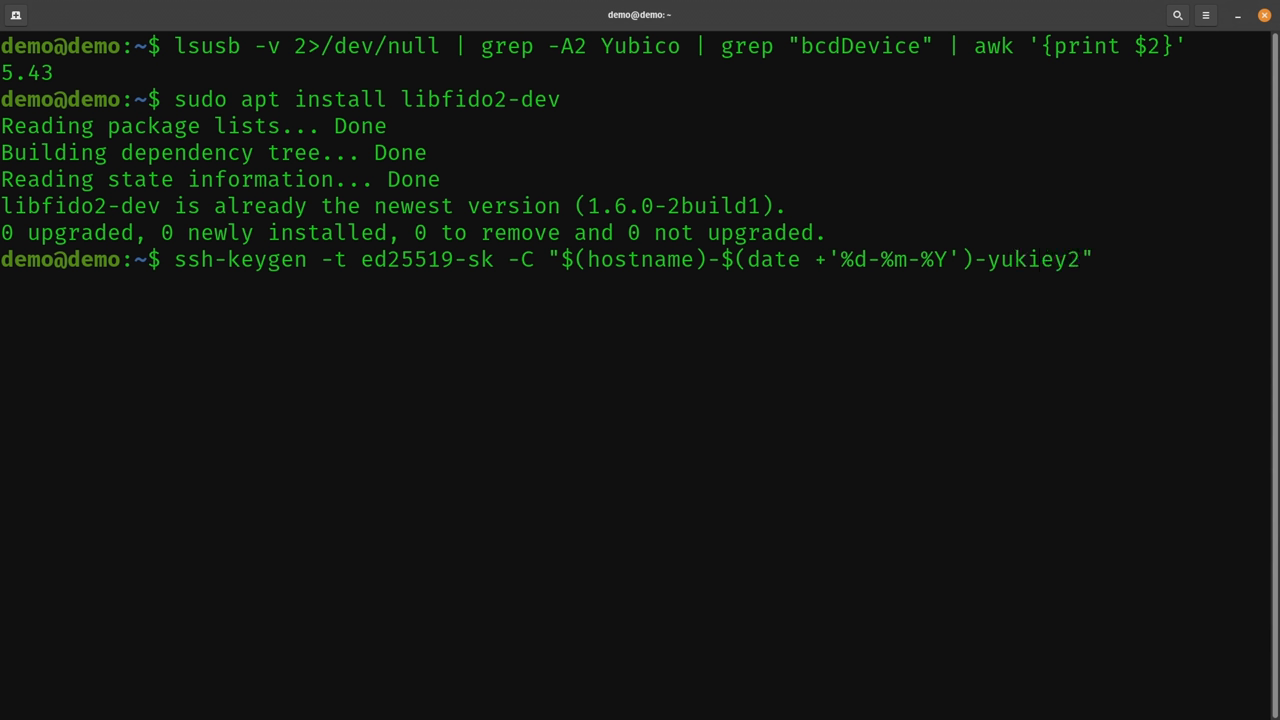
key(BackSpace)
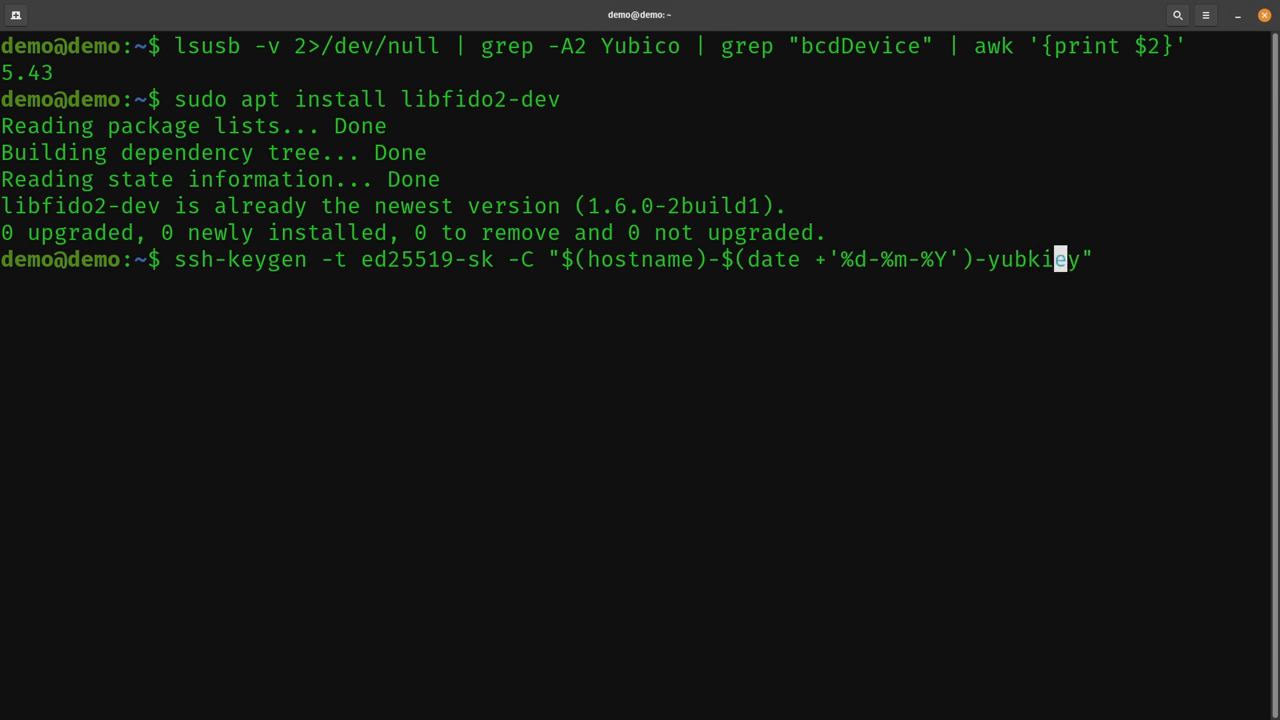
key(BackSpace)
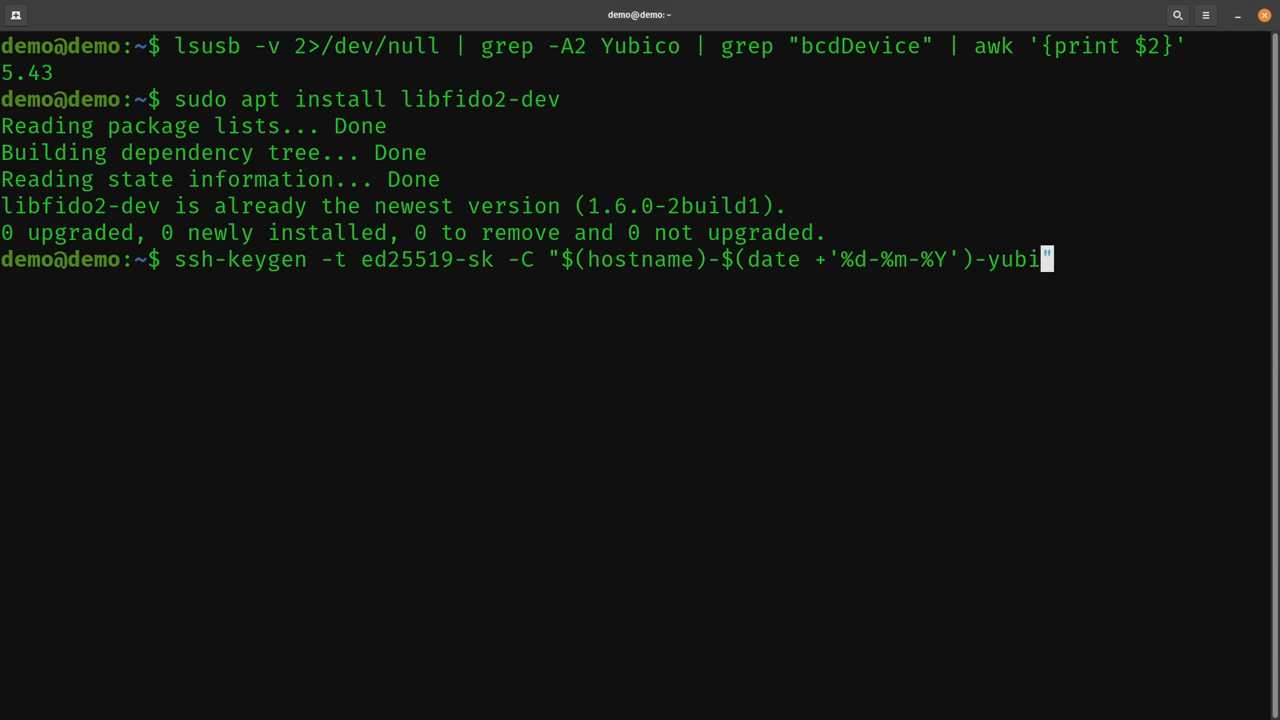
text(key")
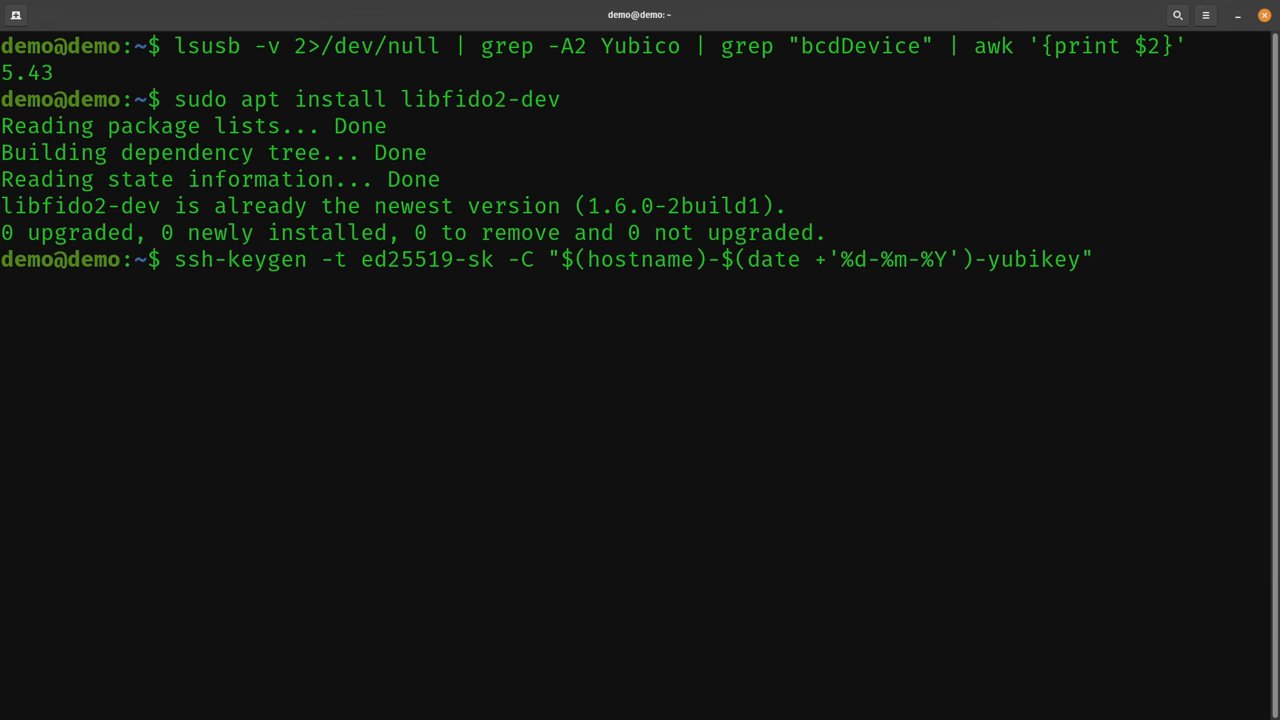
- Run ssh-keygen, saving to the default ~/.ssh/id_ed25519_sk with an empty passphrase
key(Return)
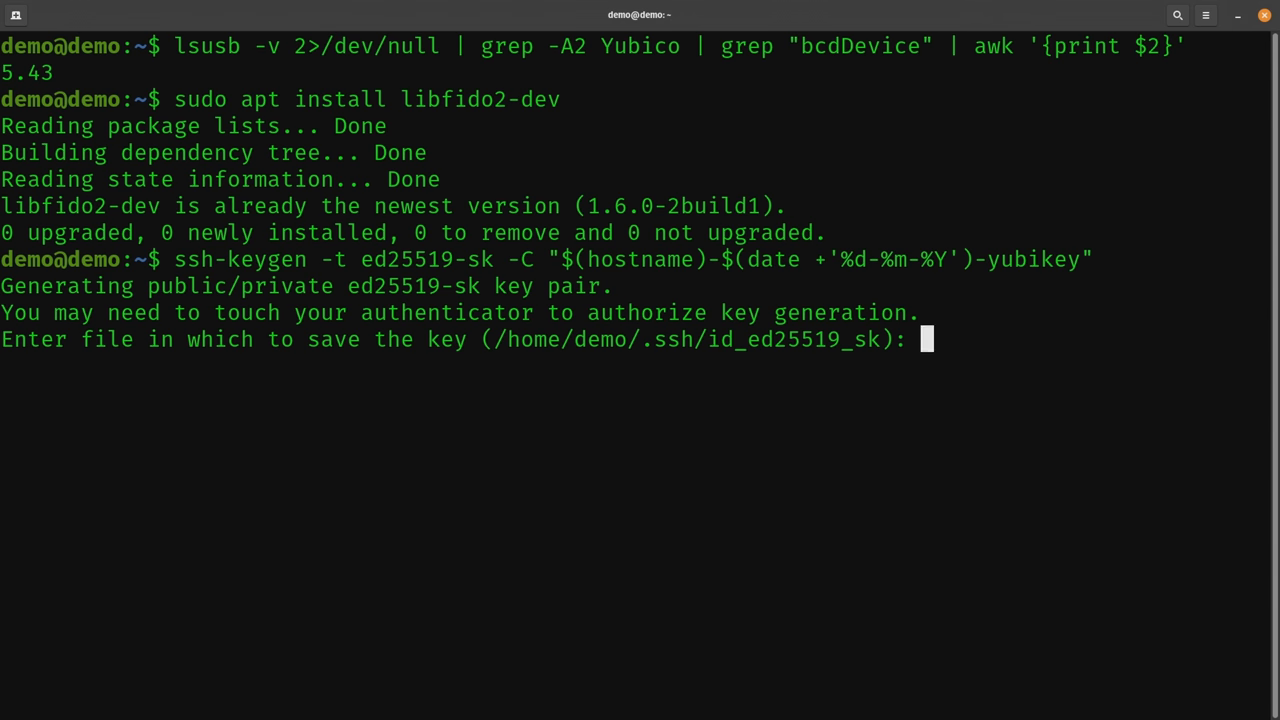
key(Return)
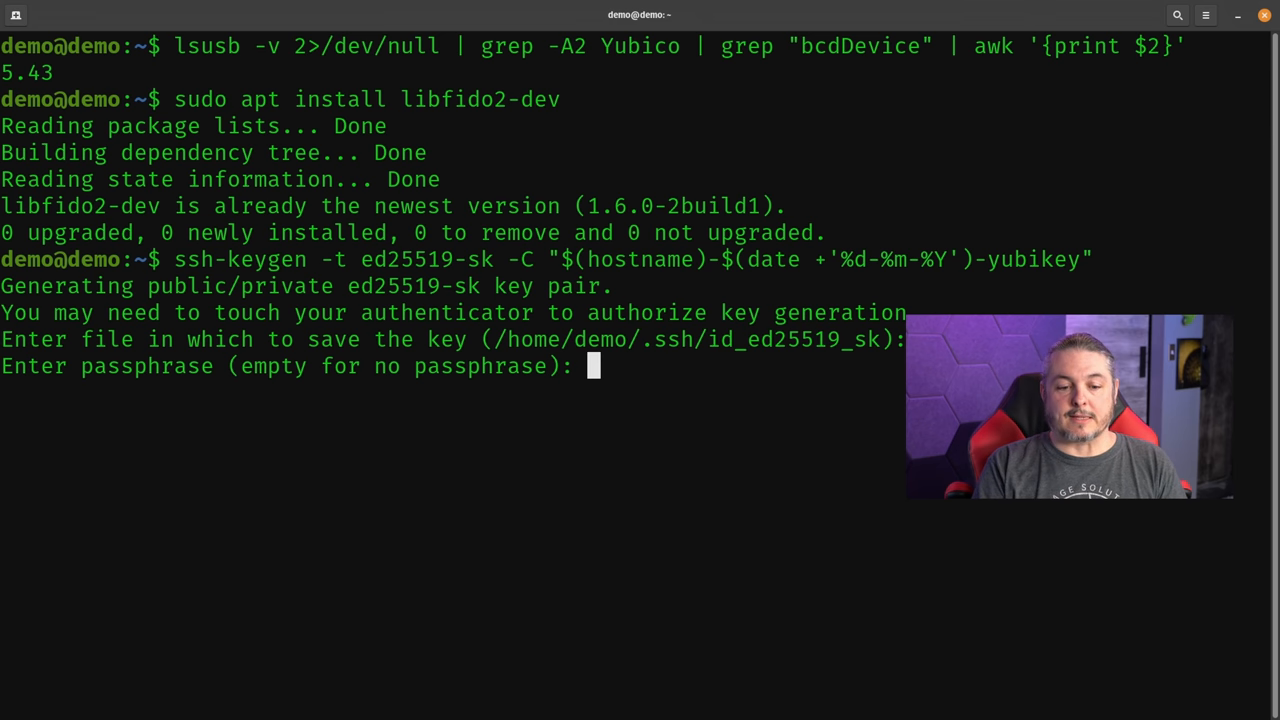
key(Return)
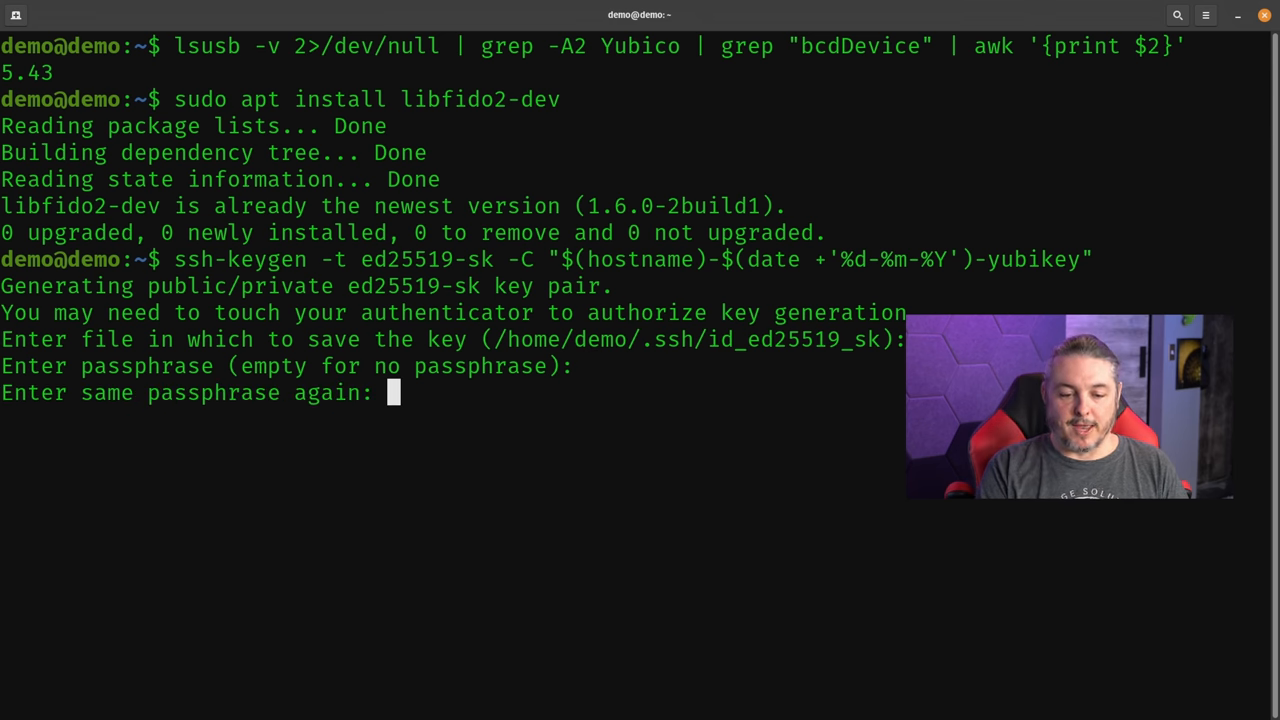
key(Return)
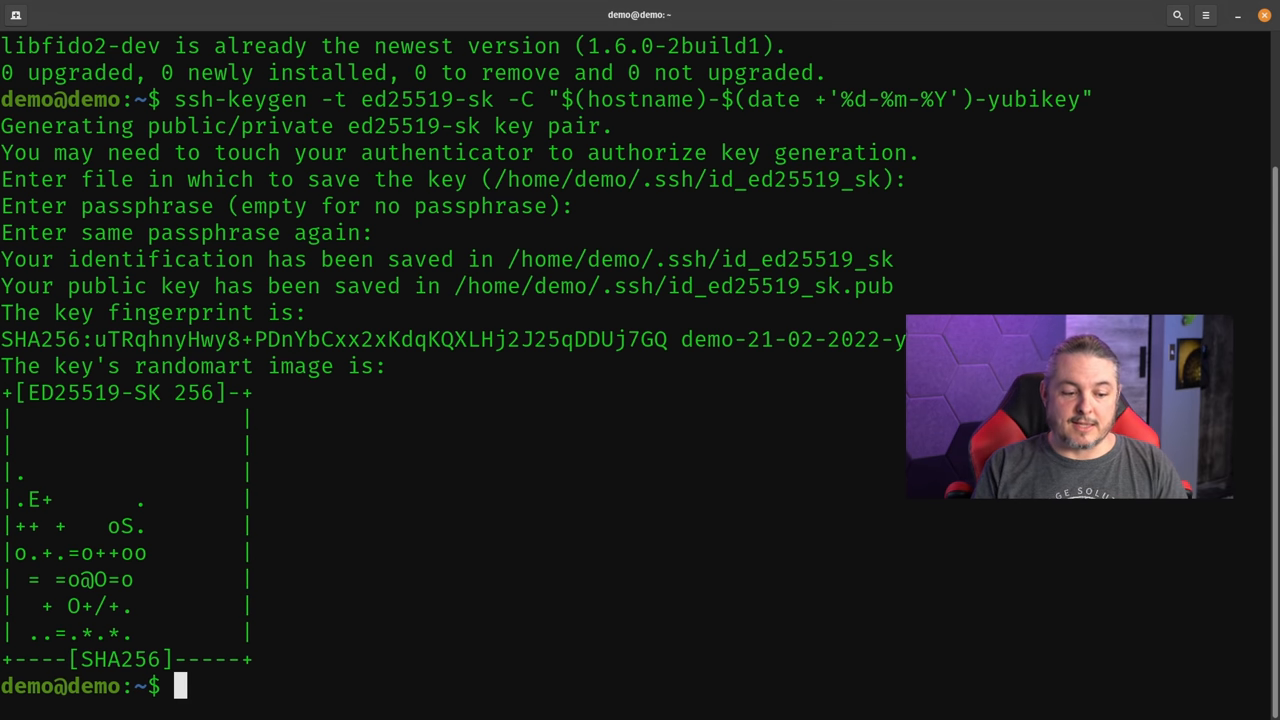
- Enter ~/.ssh and highlight the id_ed25519_sk and id_ed25519_sk.pub file names
text(cd .ssh/)
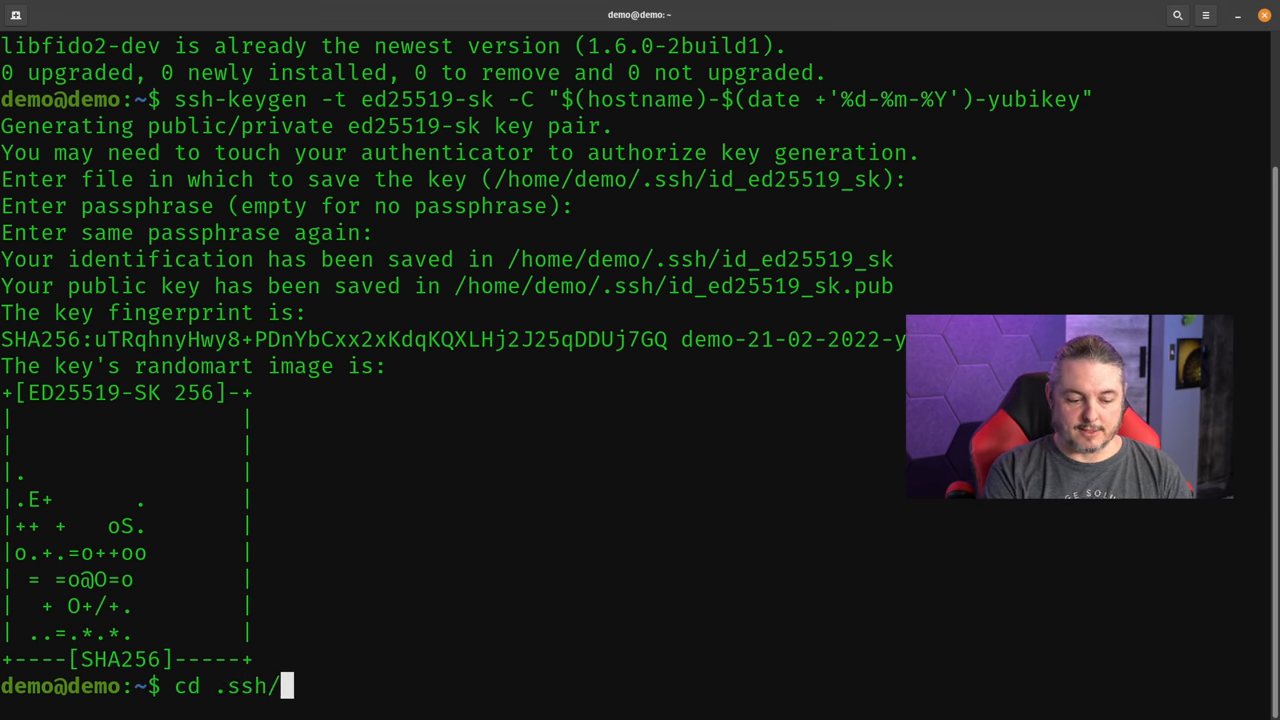
key(Return)
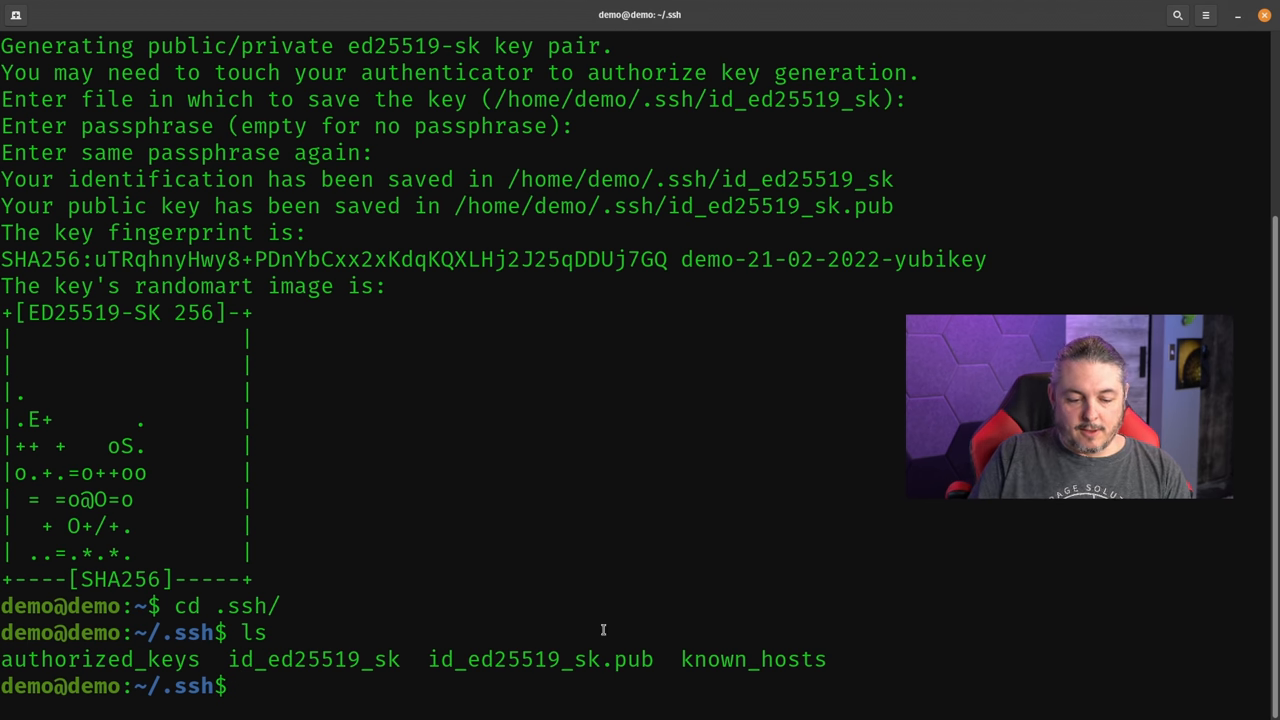
double_click(312, 659)
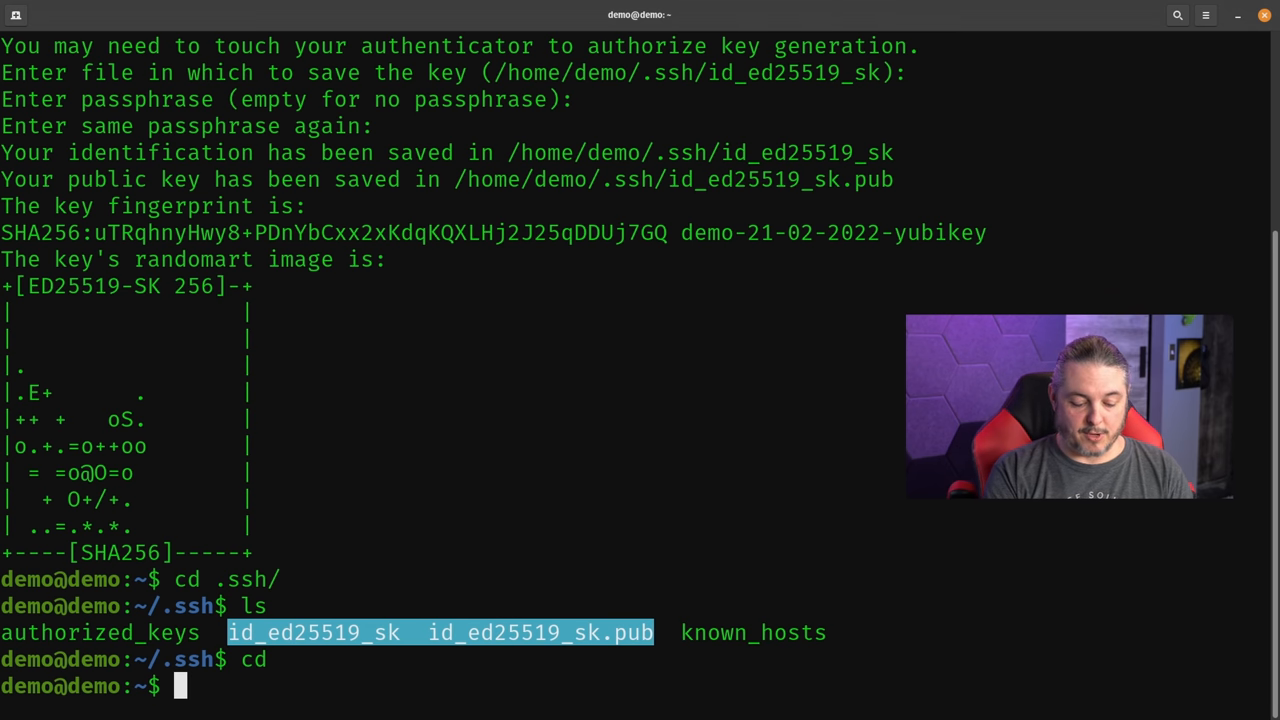
- Copy the public key to root@demoserver with ssh-copy-id, submitting the server password
text(ssh-copy-id)
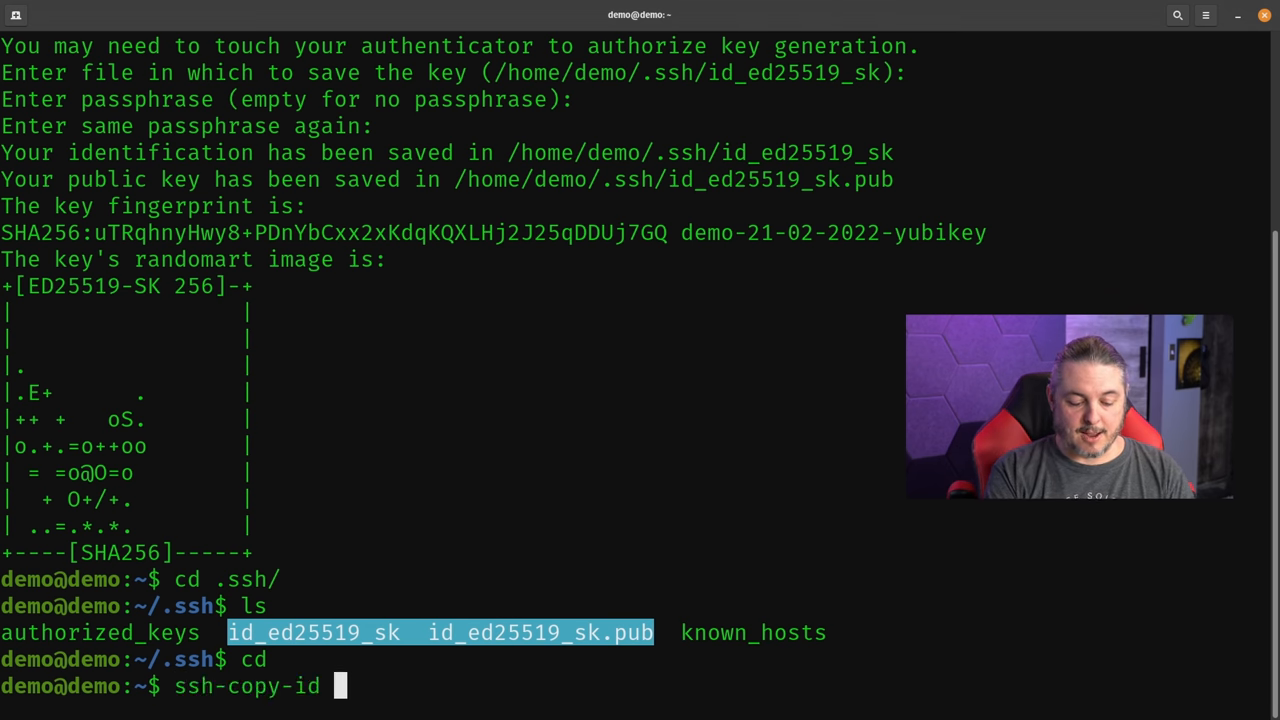
text(root@demo)
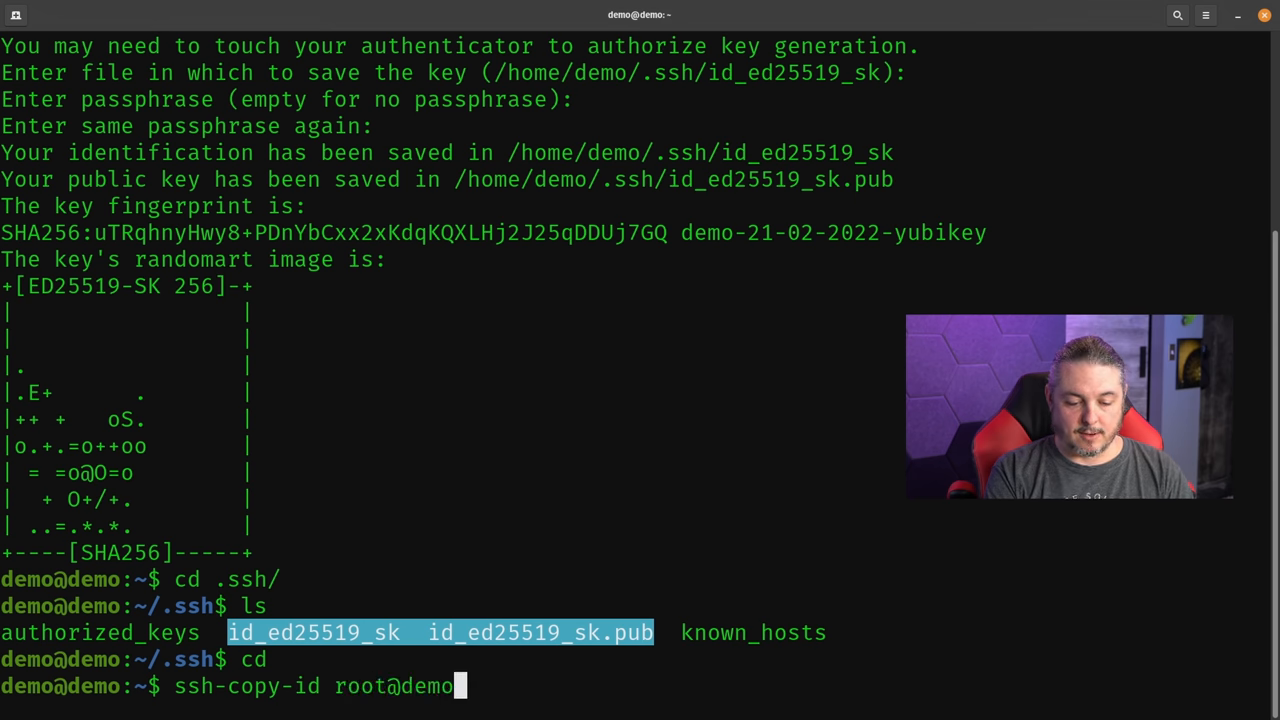
key(Return)
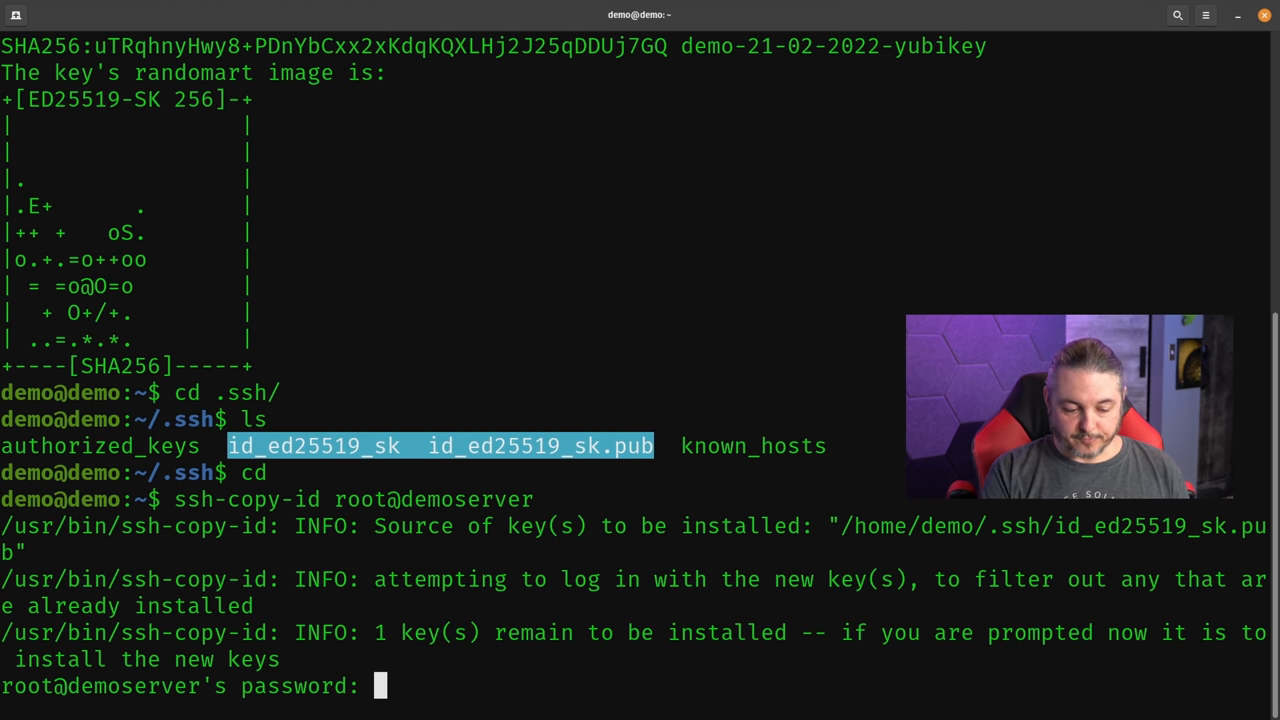
key(Return)
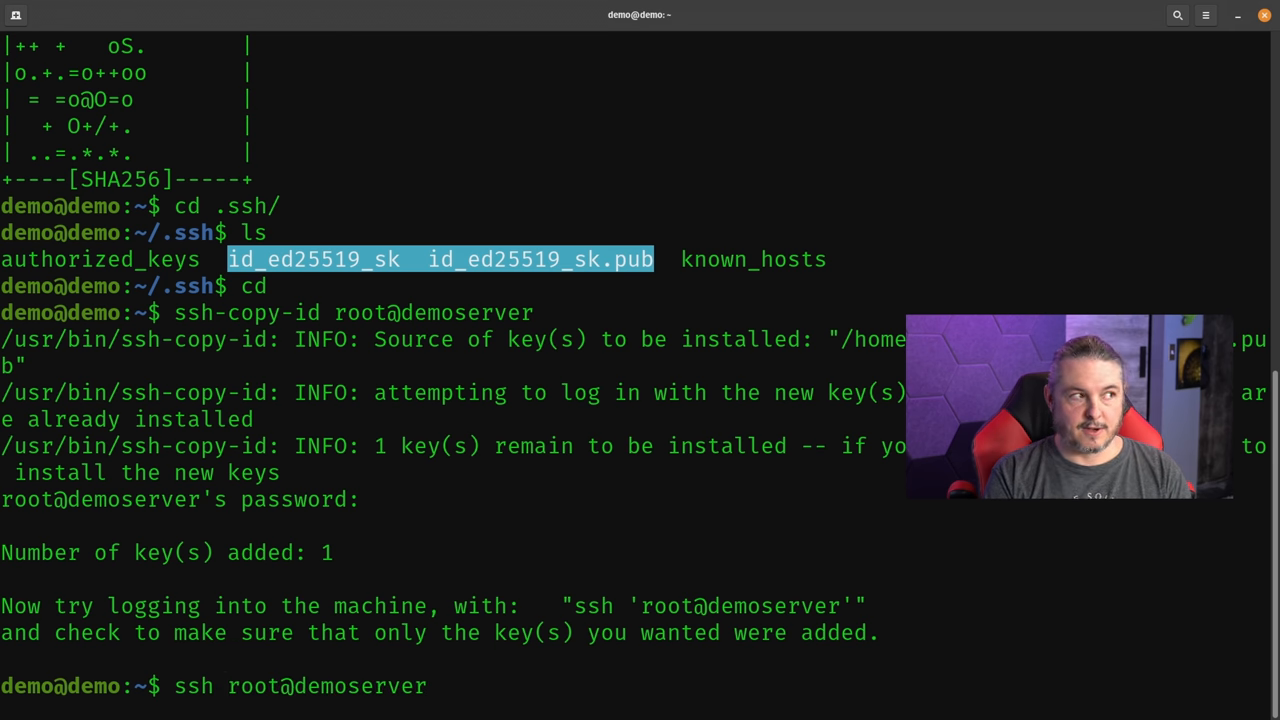
key(Return)
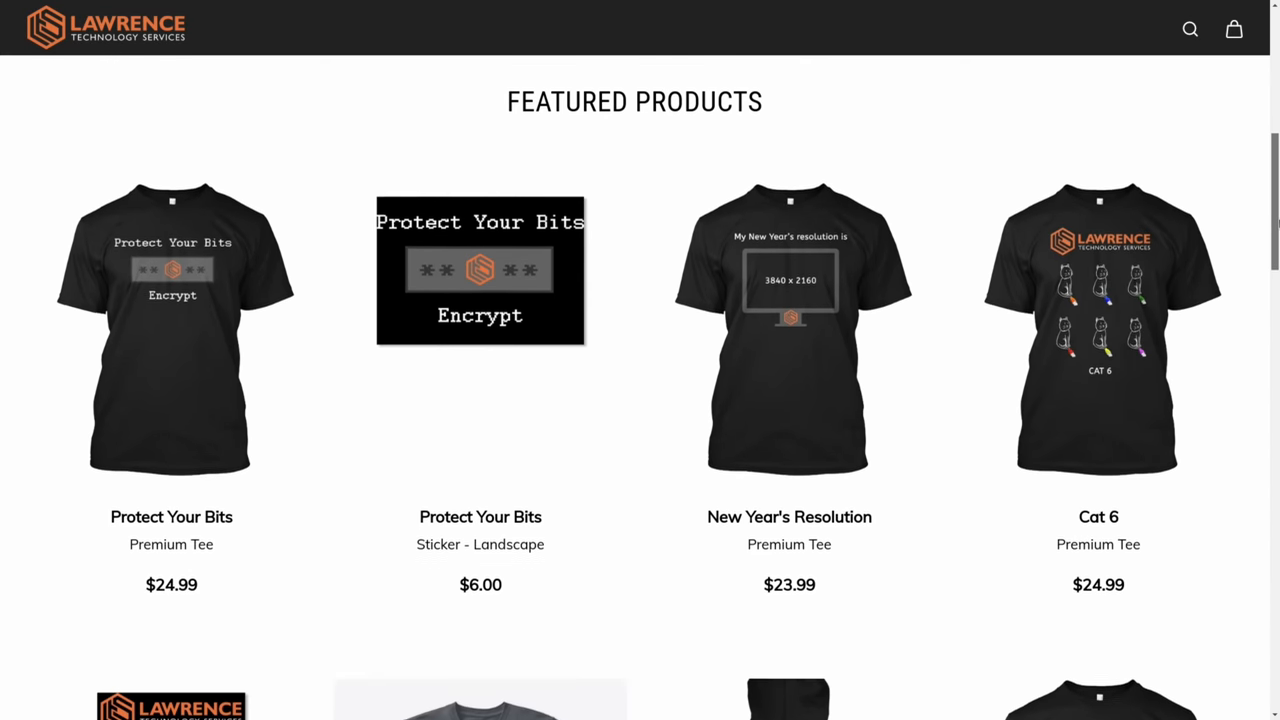
- Open the DNS Malware Filtering Compared forum topic from Featured Products and scroll to its replies
scroll(down, 3)
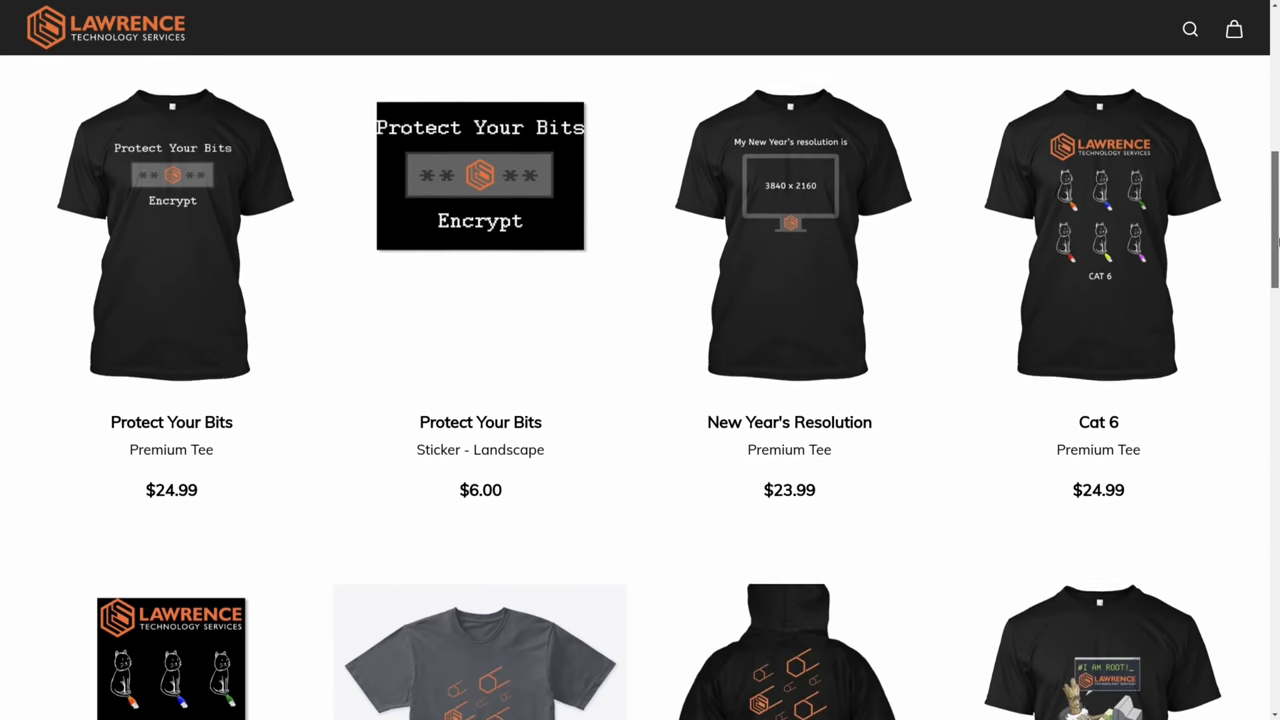
click(1098, 235)
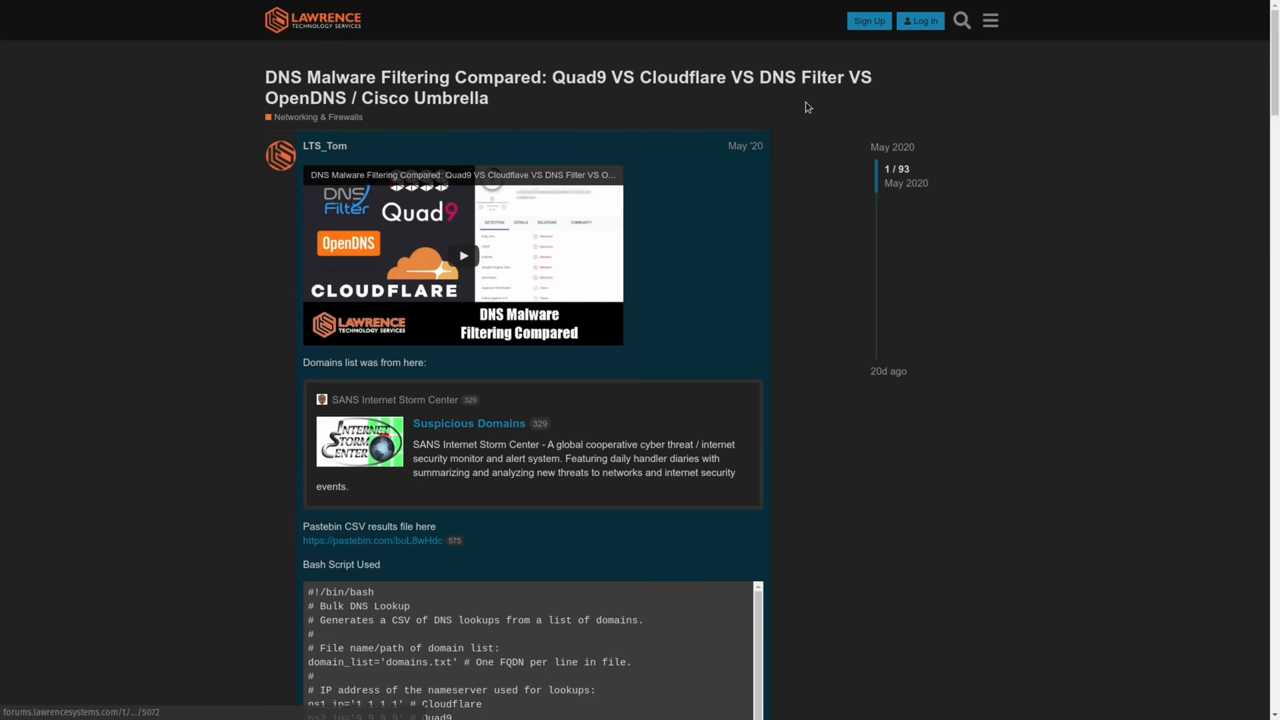
scroll(down, 3)
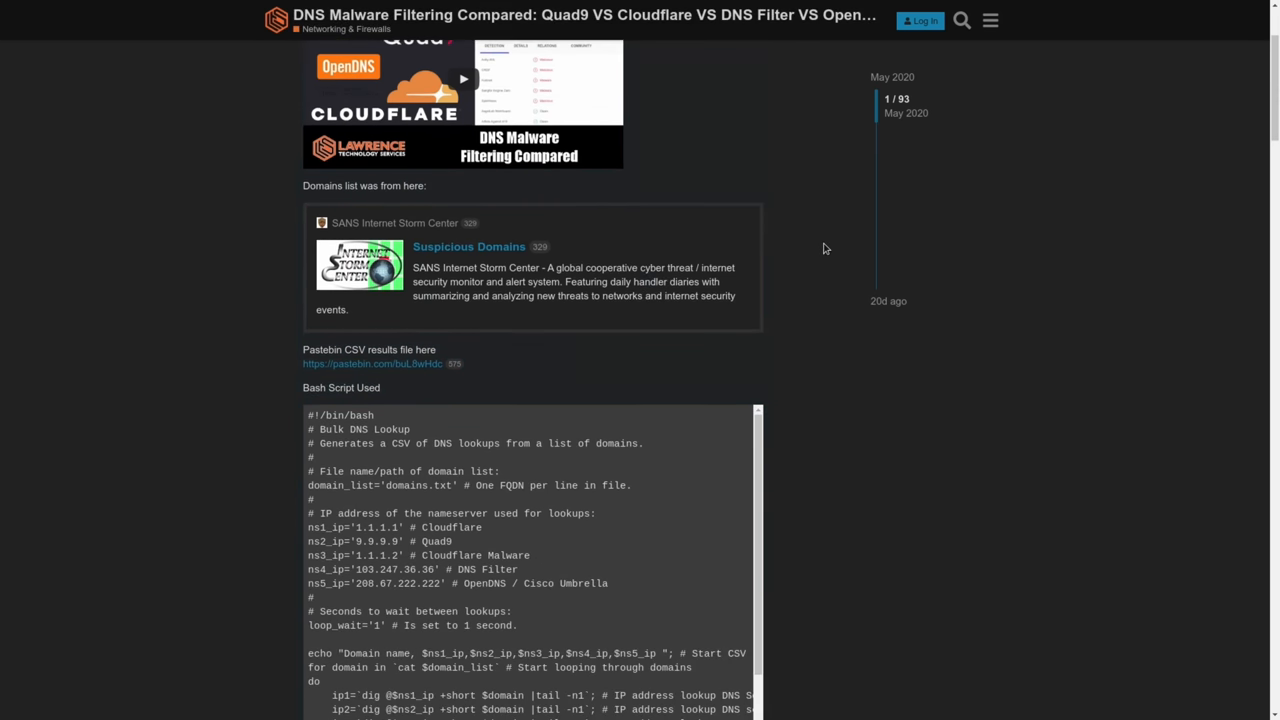
scroll(down, 3)
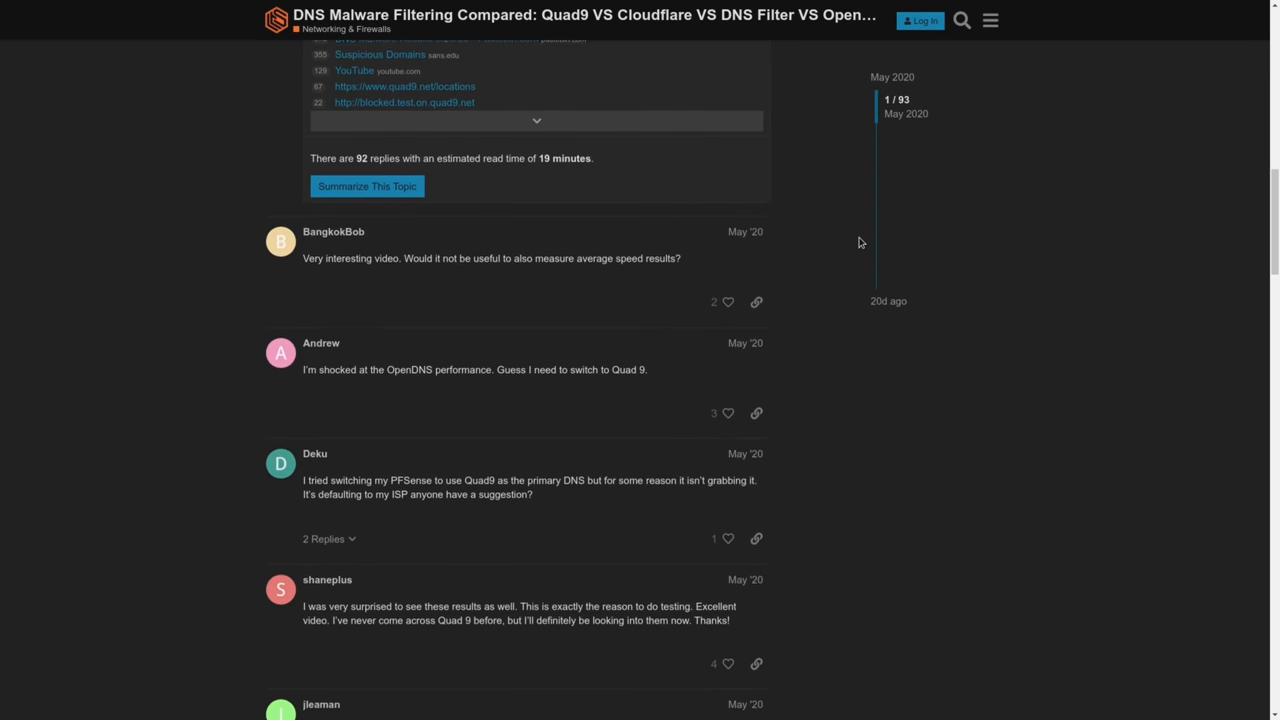